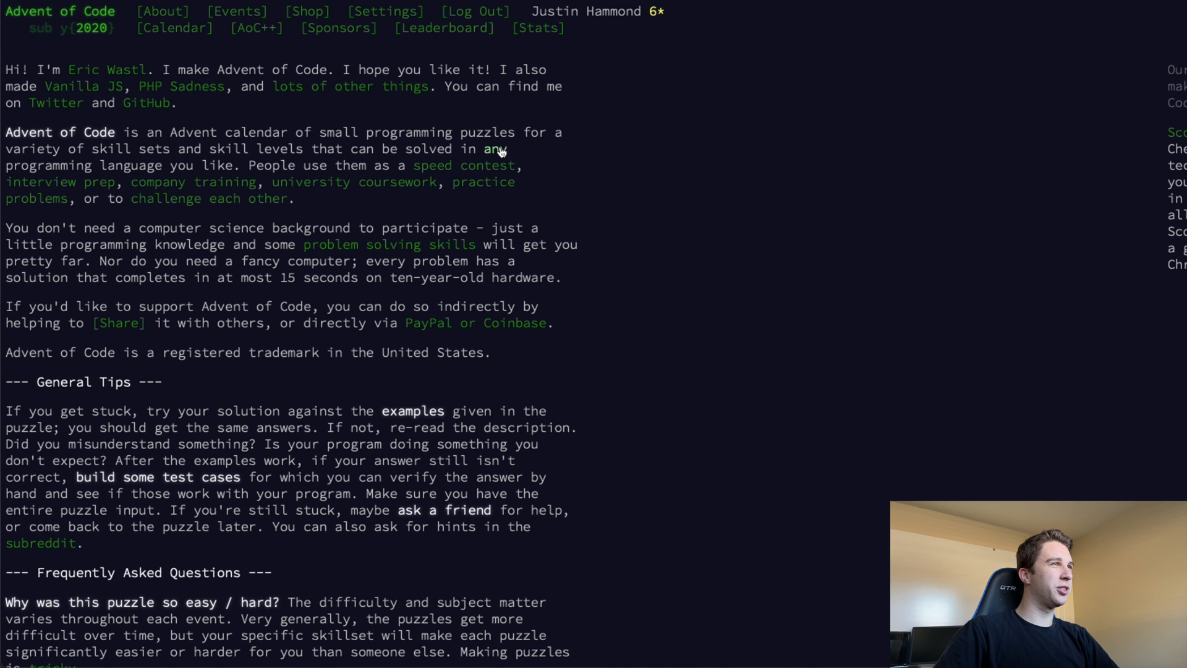
{"action": "mouse_move", "coordinate": [564, 170]}
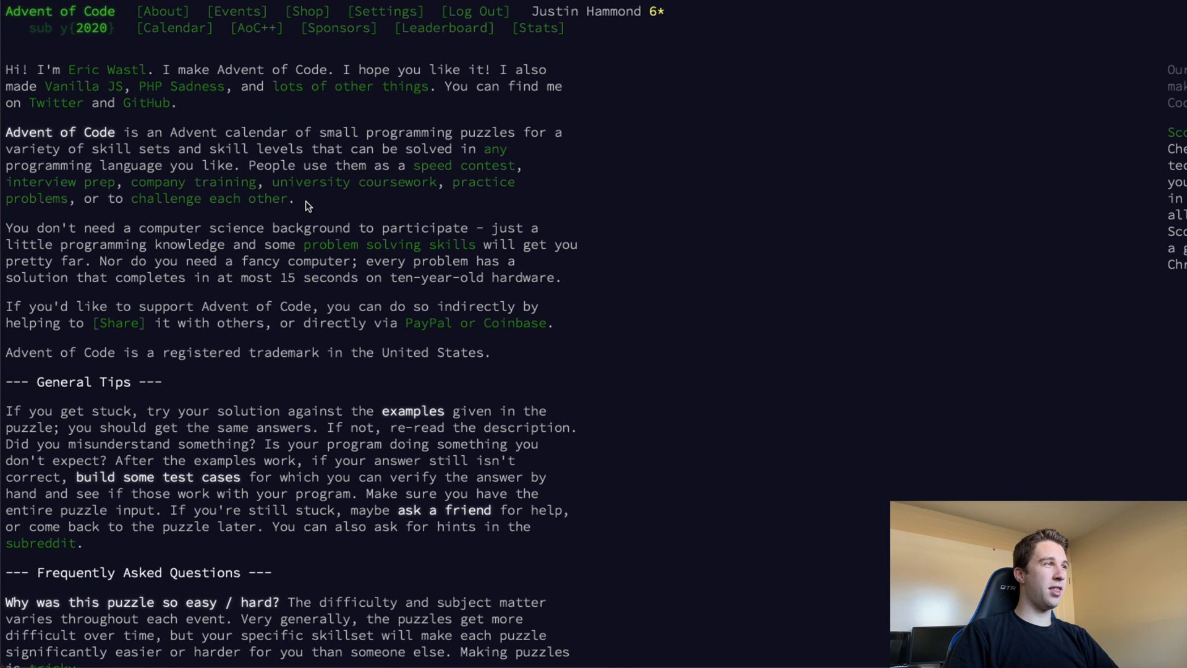
{"action": "mouse_move", "coordinate": [326, 123]}
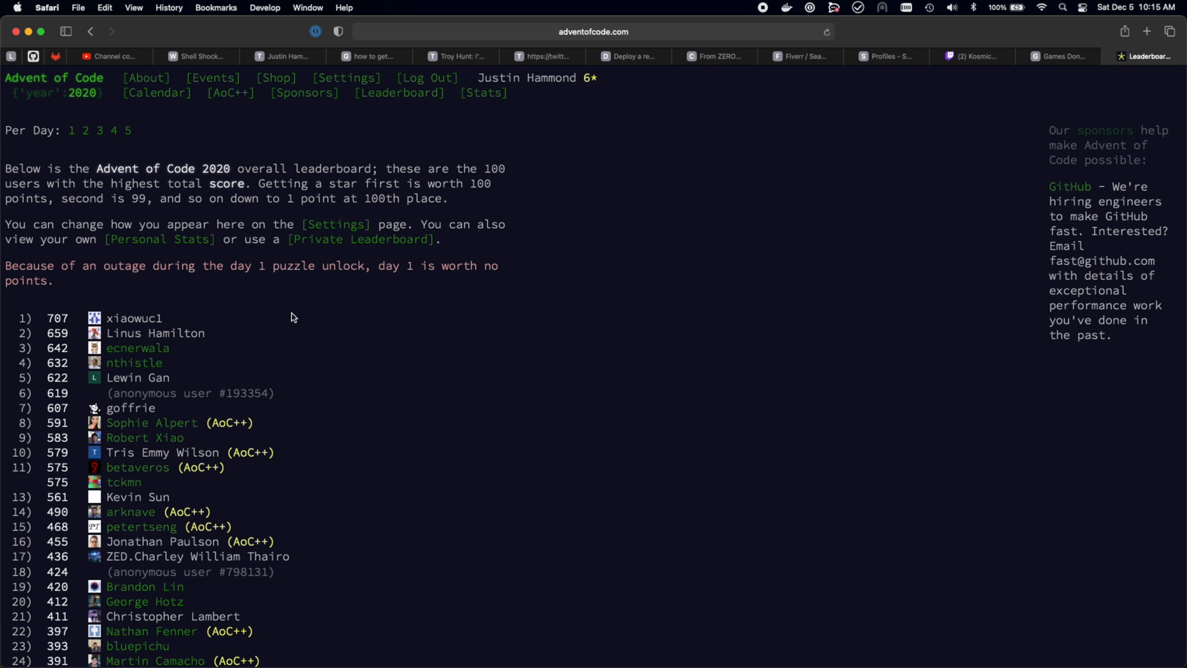
{"action": "mouse_move", "coordinate": [324, 238]}
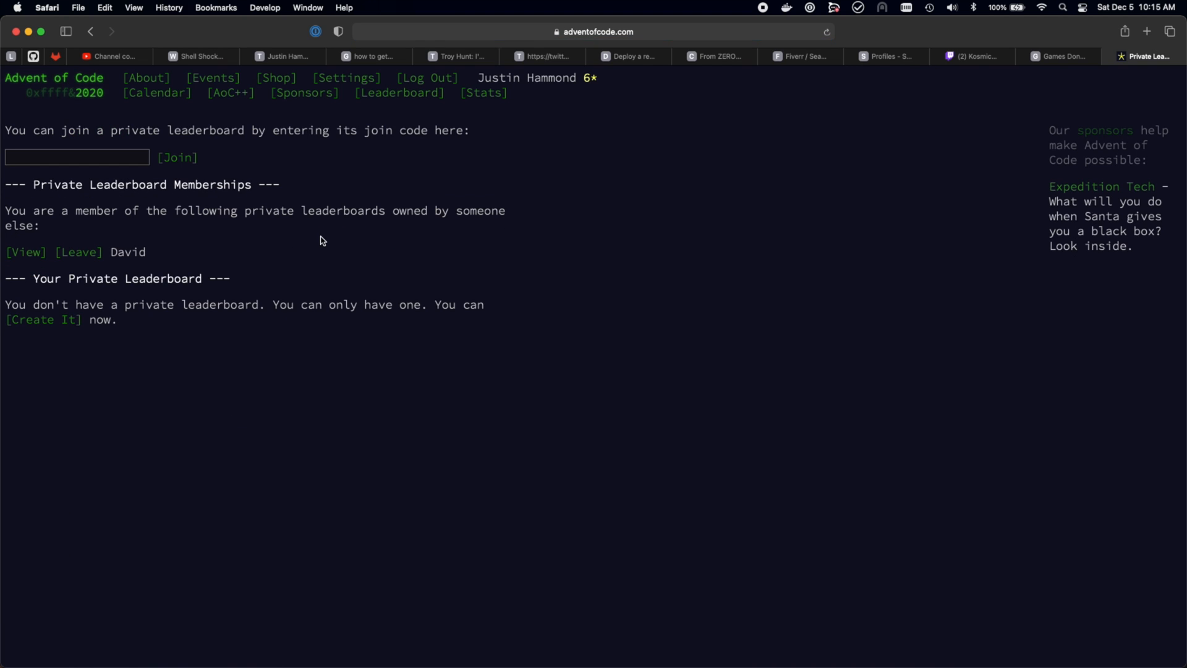
Step: Follow the Private Leaderboard link to view join-code entry and memberships
{"action": "left_click", "coordinate": [25, 252]}
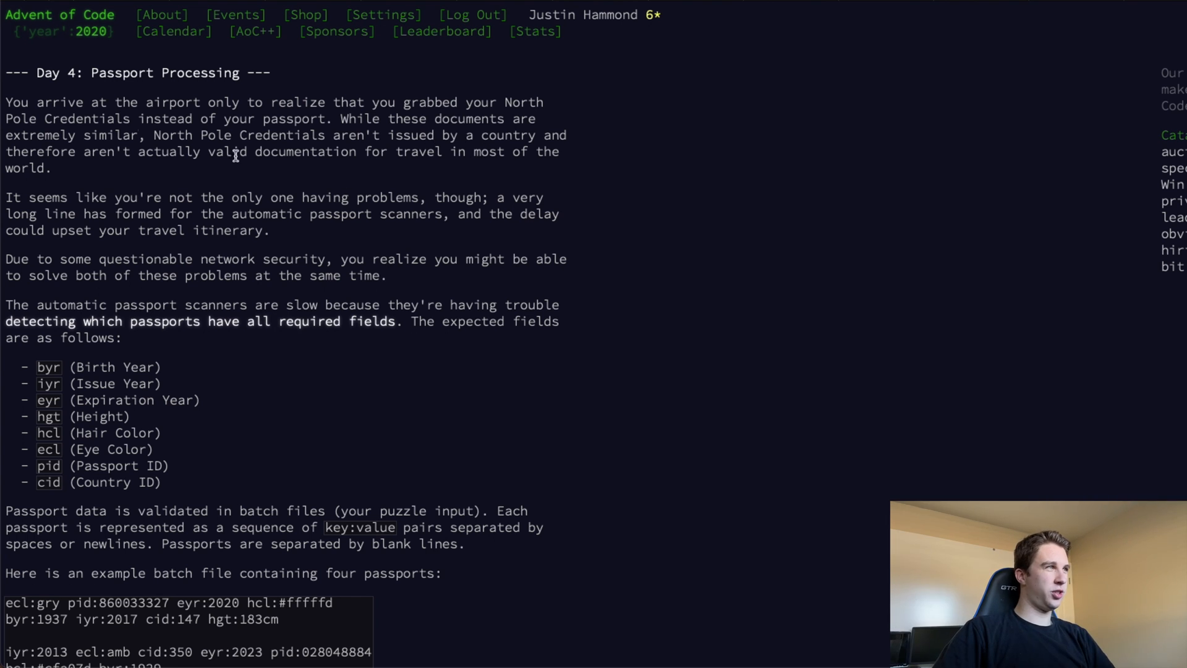
{"action": "mouse_move", "coordinate": [272, 83]}
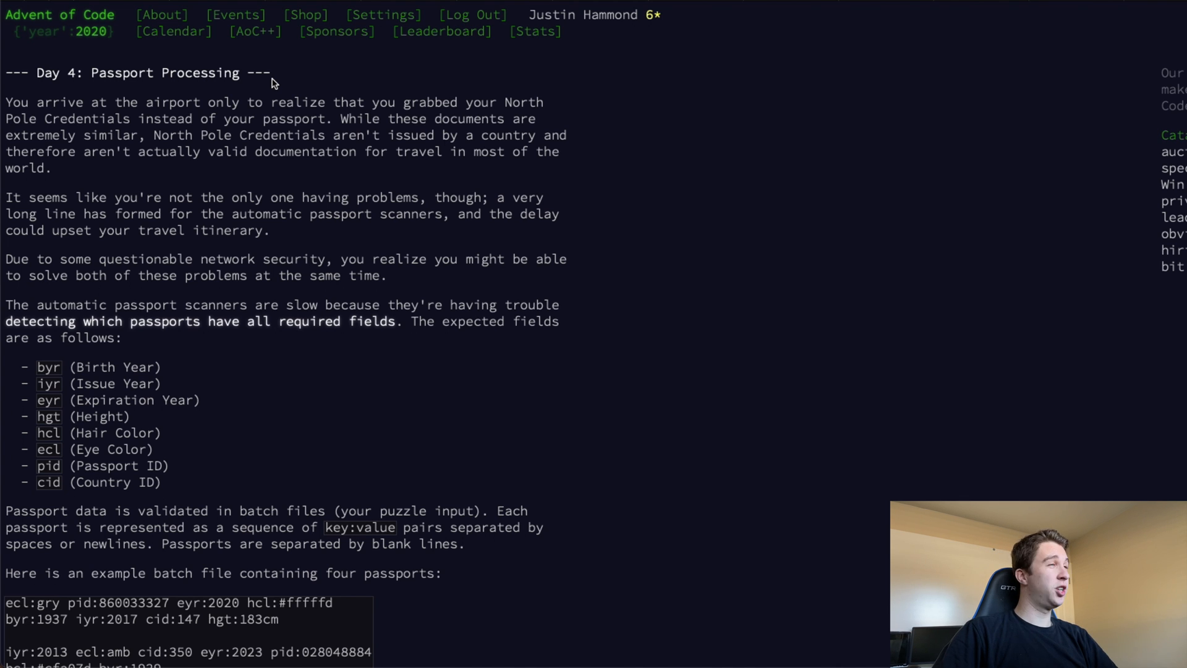
{"action": "mouse_move", "coordinate": [302, 89]}
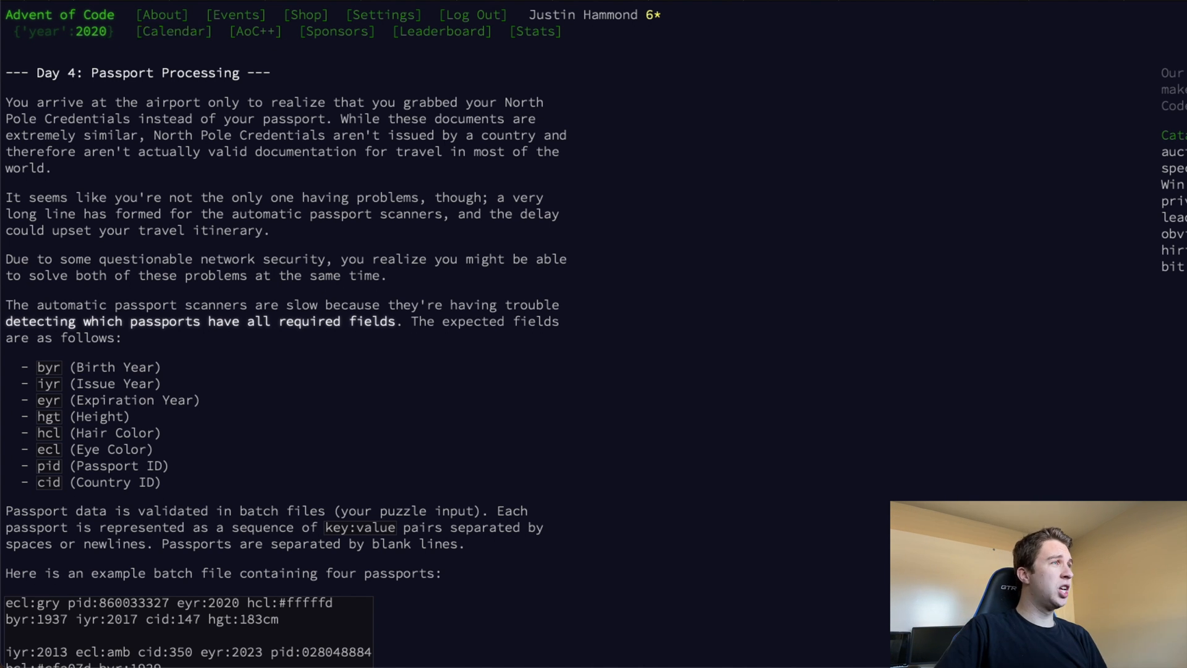
{"action": "mouse_move", "coordinate": [410, 278]}
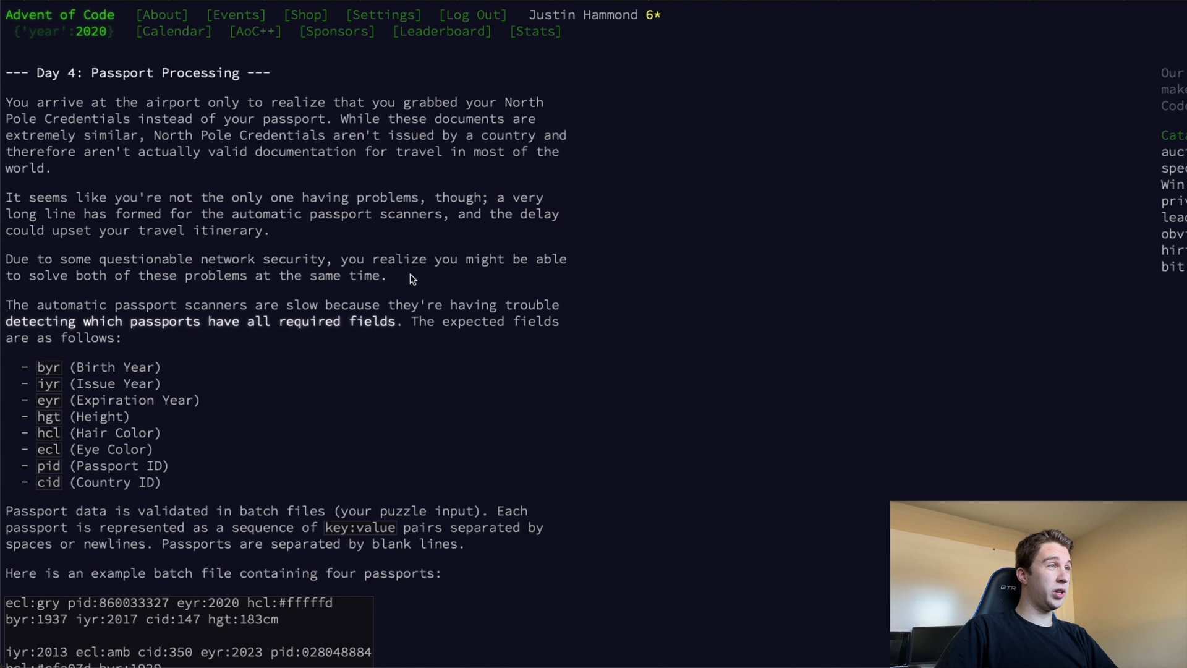
{"action": "left_click_drag", "start_coordinate": [8, 103], "coordinate": [386, 274]}
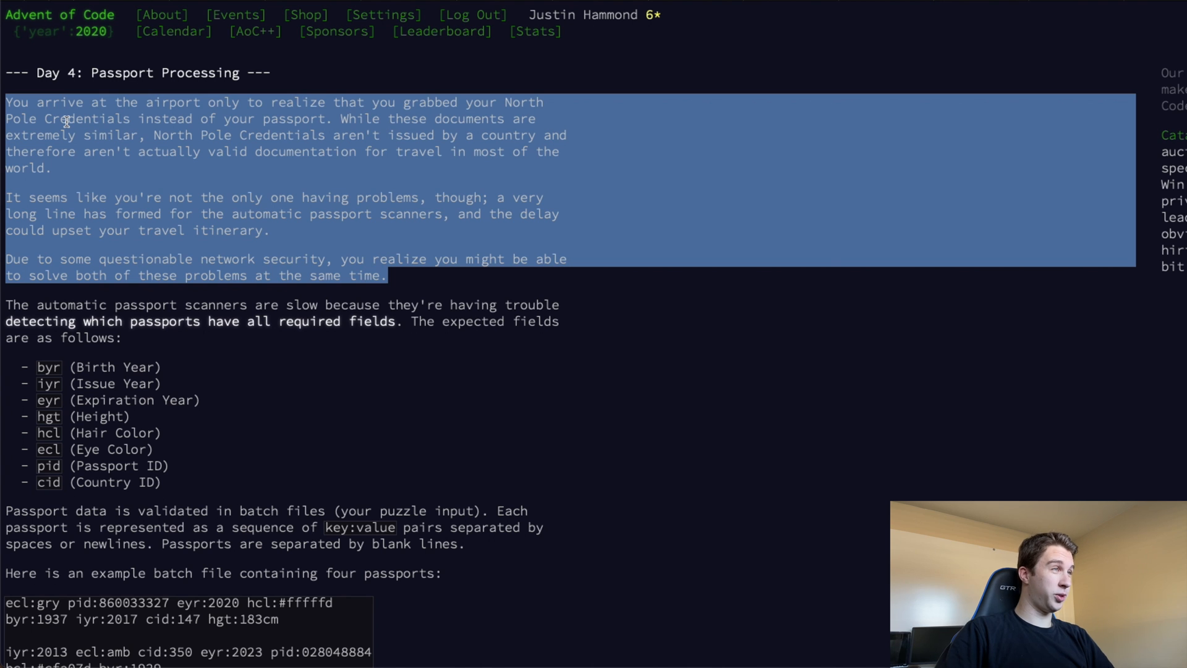
{"action": "scroll", "scroll_direction": "down", "scroll_amount": 3}
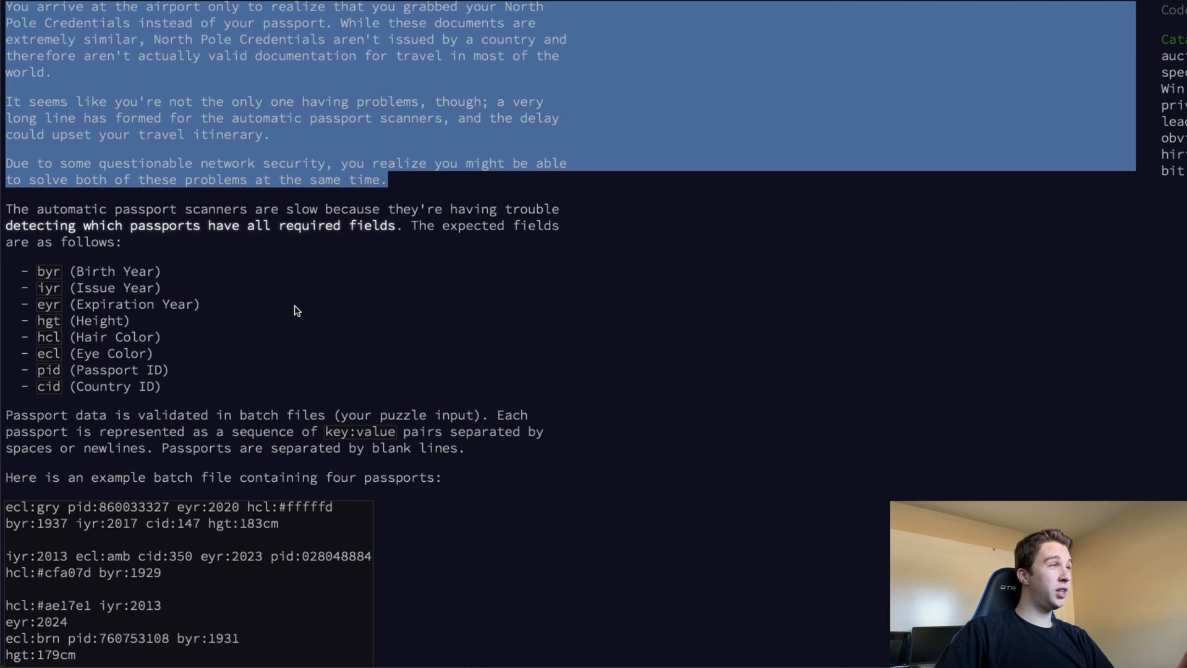
{"action": "scroll", "scroll_direction": "down", "scroll_amount": 3}
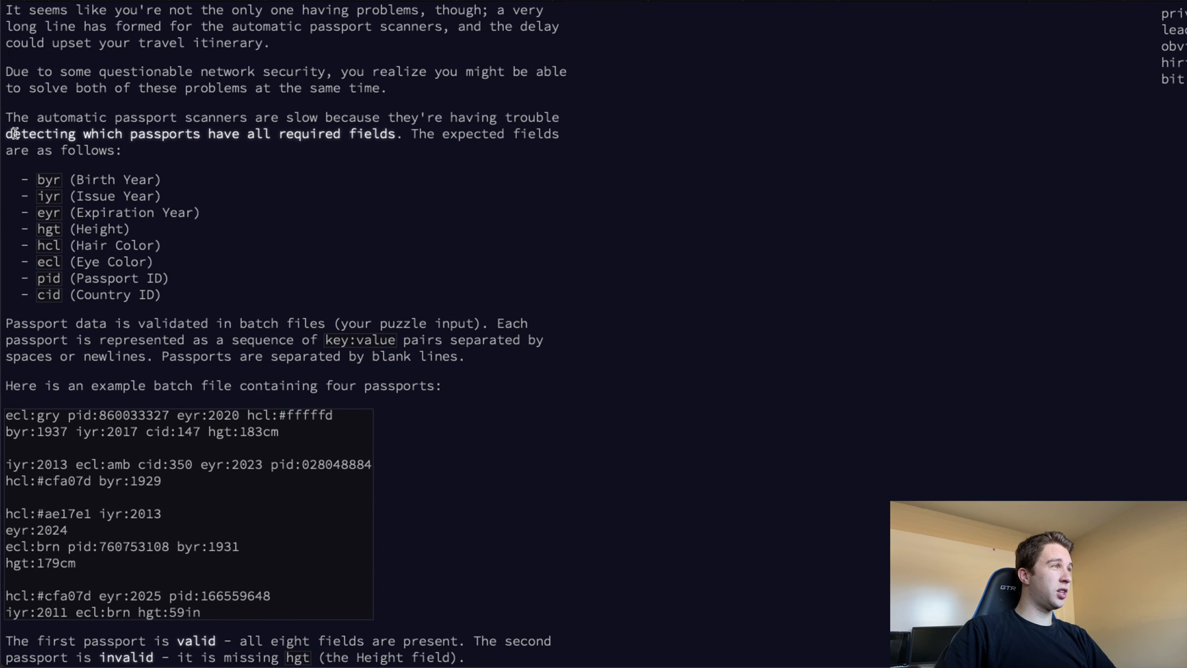
{"action": "left_click_drag", "start_coordinate": [7, 133], "coordinate": [199, 134]}
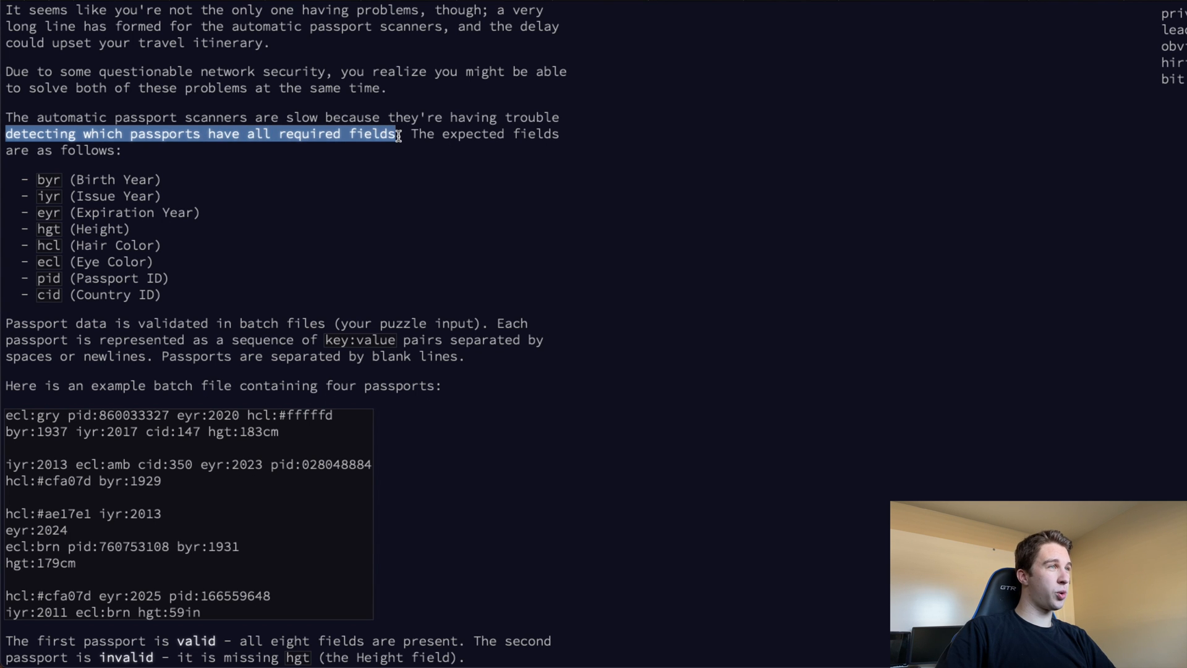
{"action": "scroll", "scroll_direction": "down", "scroll_amount": 3}
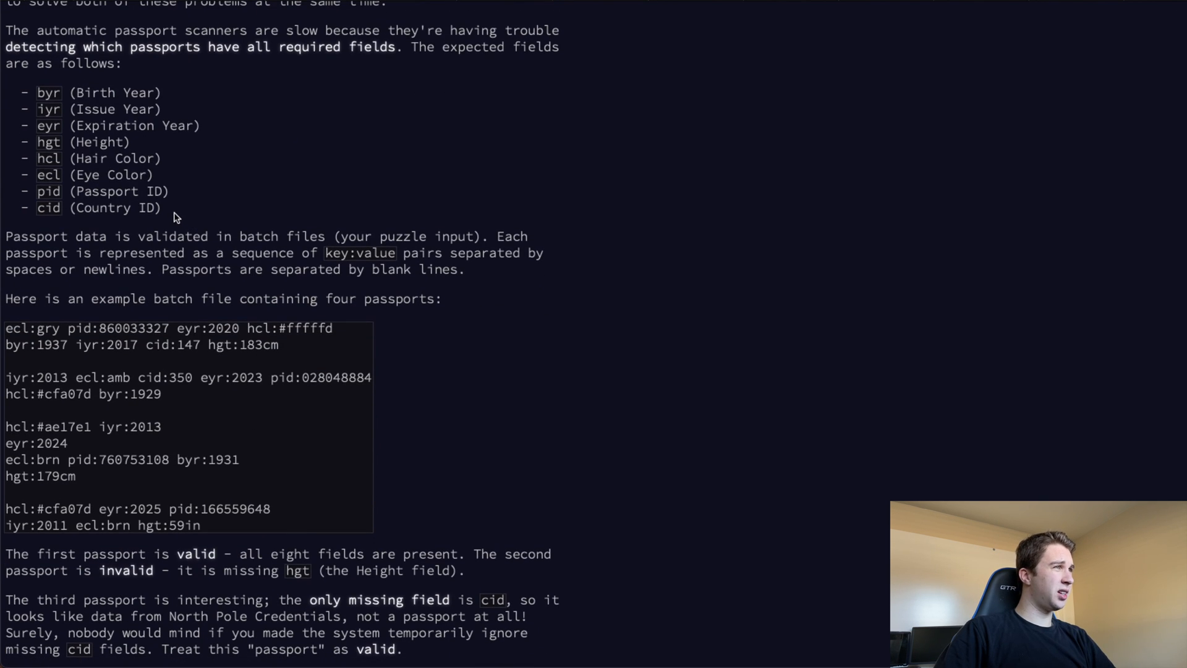
{"action": "mouse_move", "coordinate": [261, 224]}
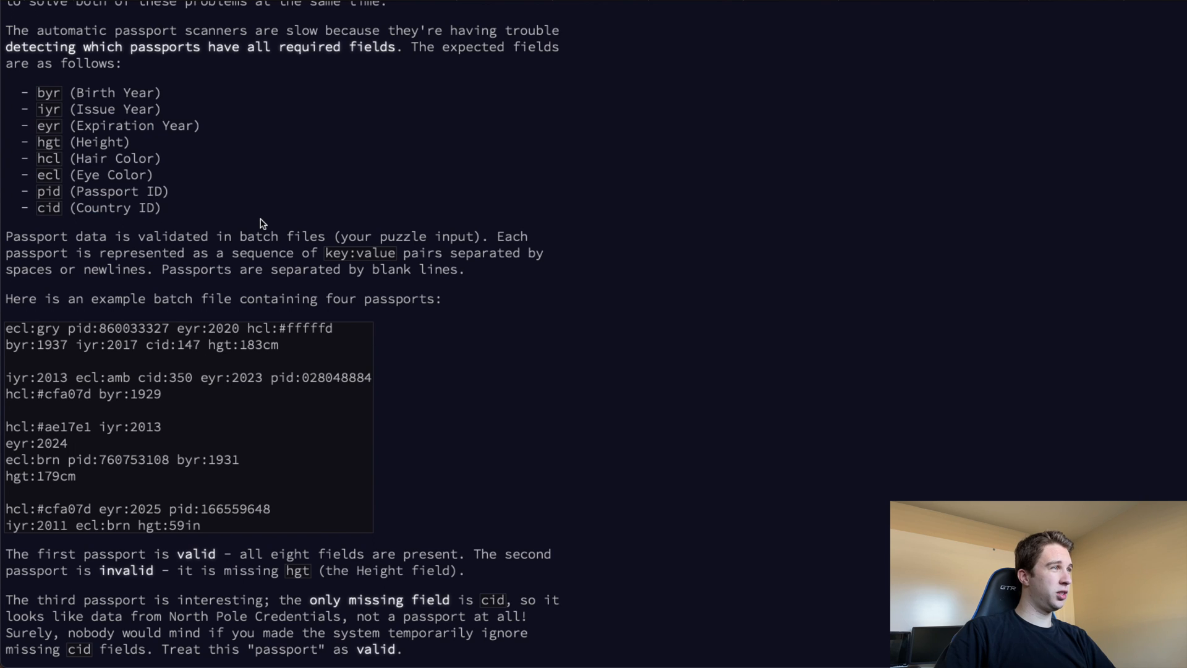
{"action": "scroll", "scroll_direction": "down", "scroll_amount": 3}
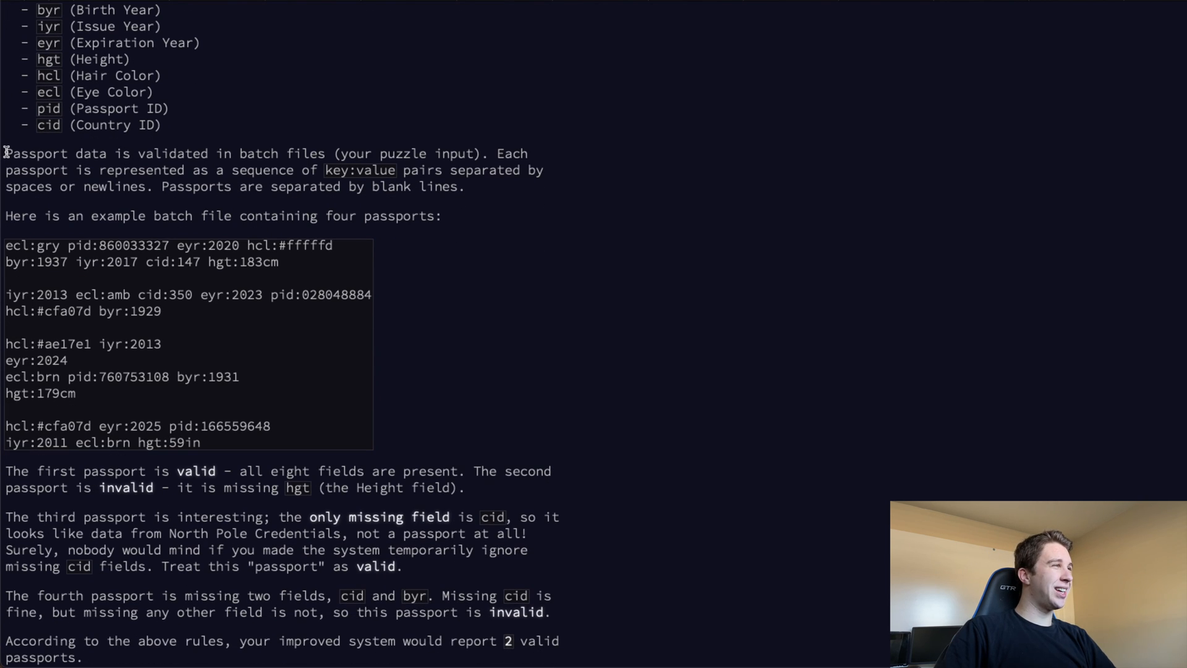
{"action": "left_click_drag", "start_coordinate": [5, 153], "coordinate": [258, 153]}
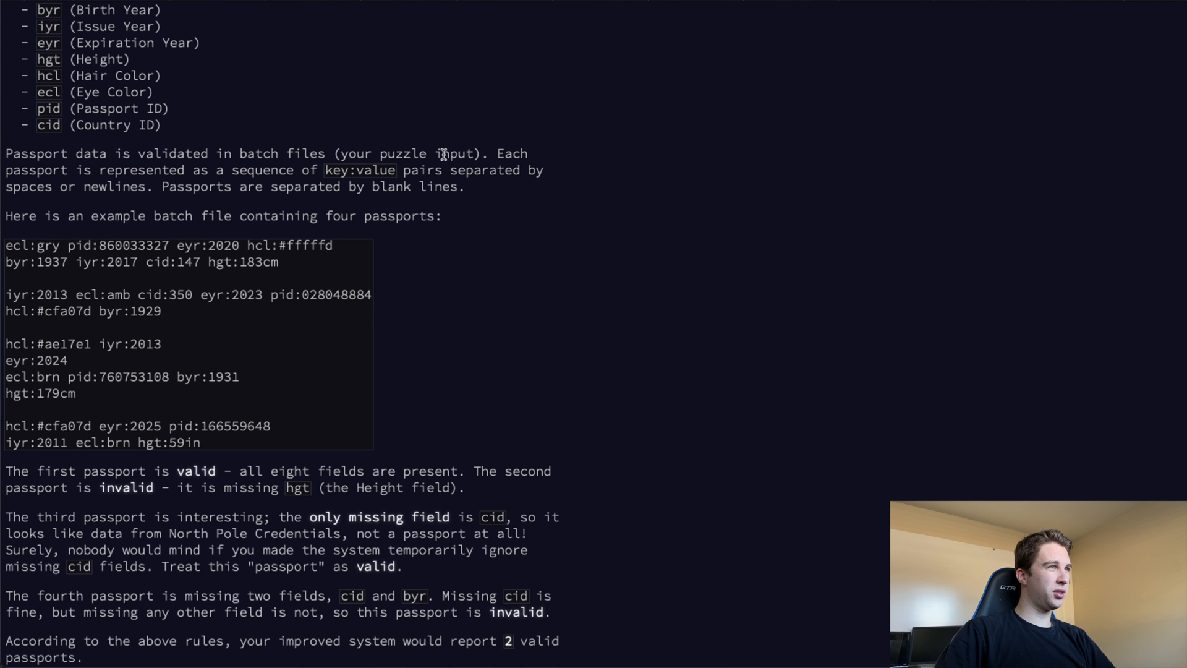
{"action": "mouse_move", "coordinate": [510, 152]}
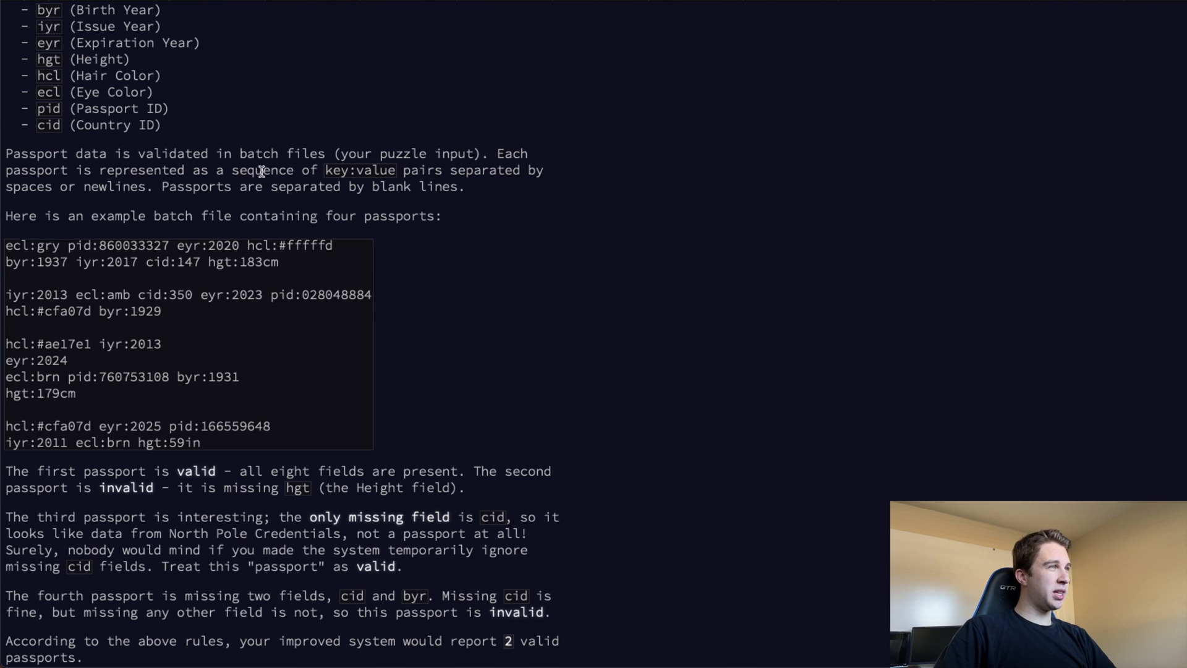
{"action": "mouse_move", "coordinate": [203, 173]}
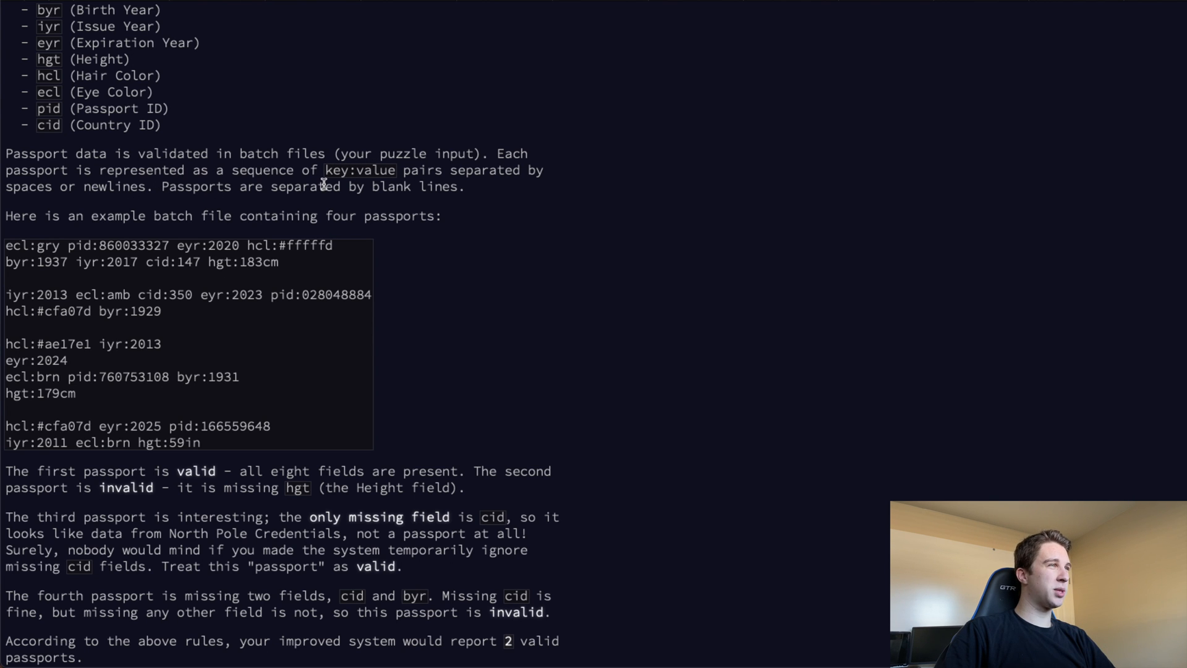
{"action": "scroll", "scroll_direction": "down", "scroll_amount": 3}
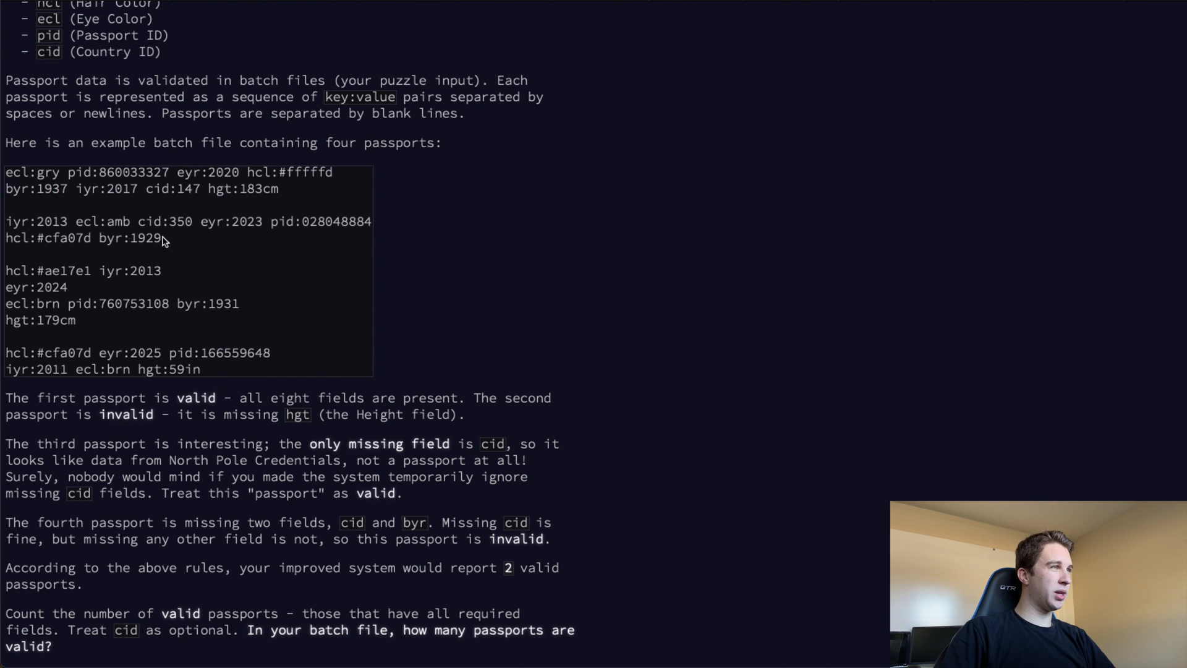
{"action": "left_click_drag", "start_coordinate": [5, 221], "coordinate": [161, 237]}
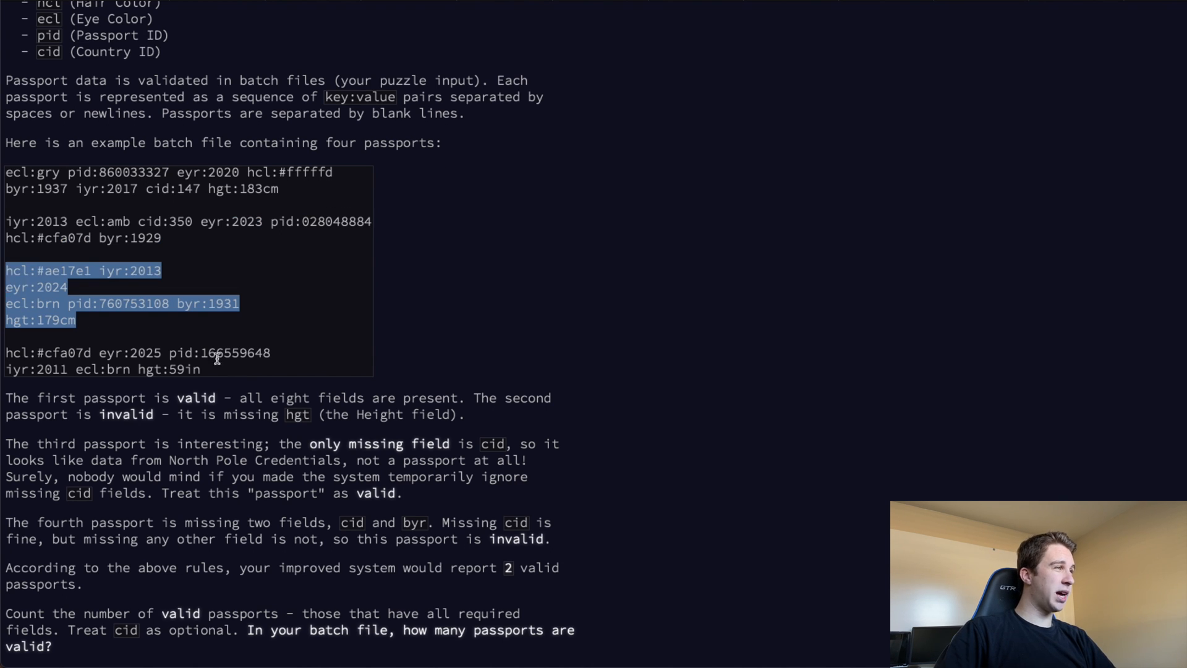
{"action": "left_click", "coordinate": [472, 252]}
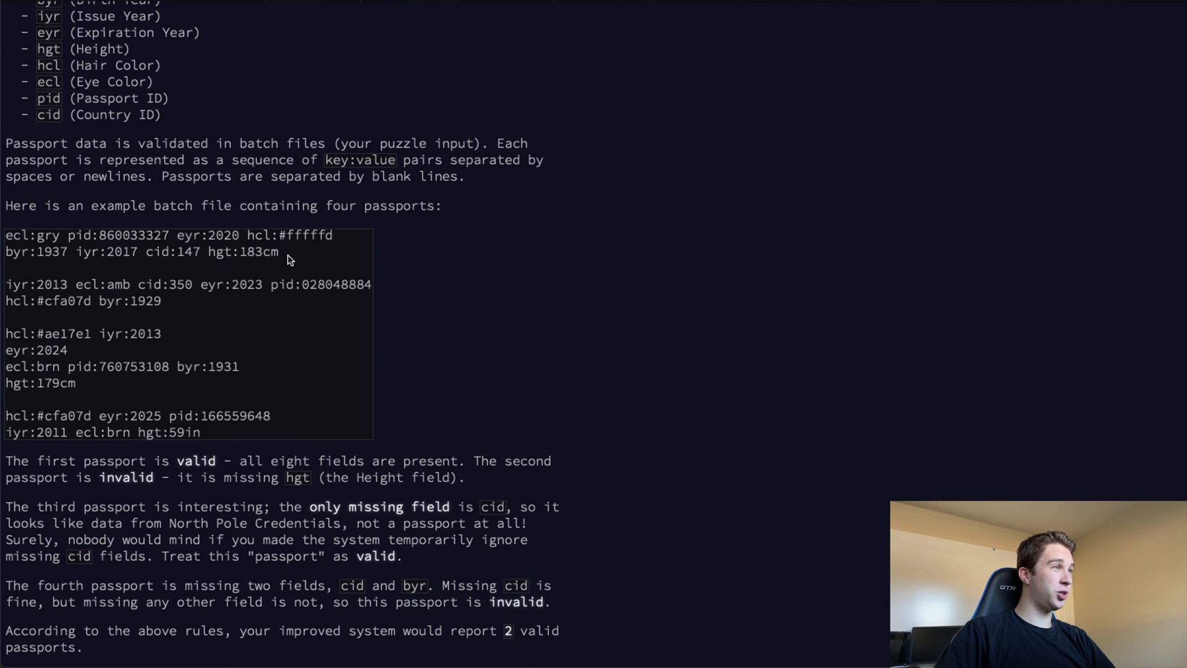
{"action": "mouse_move", "coordinate": [178, 282]}
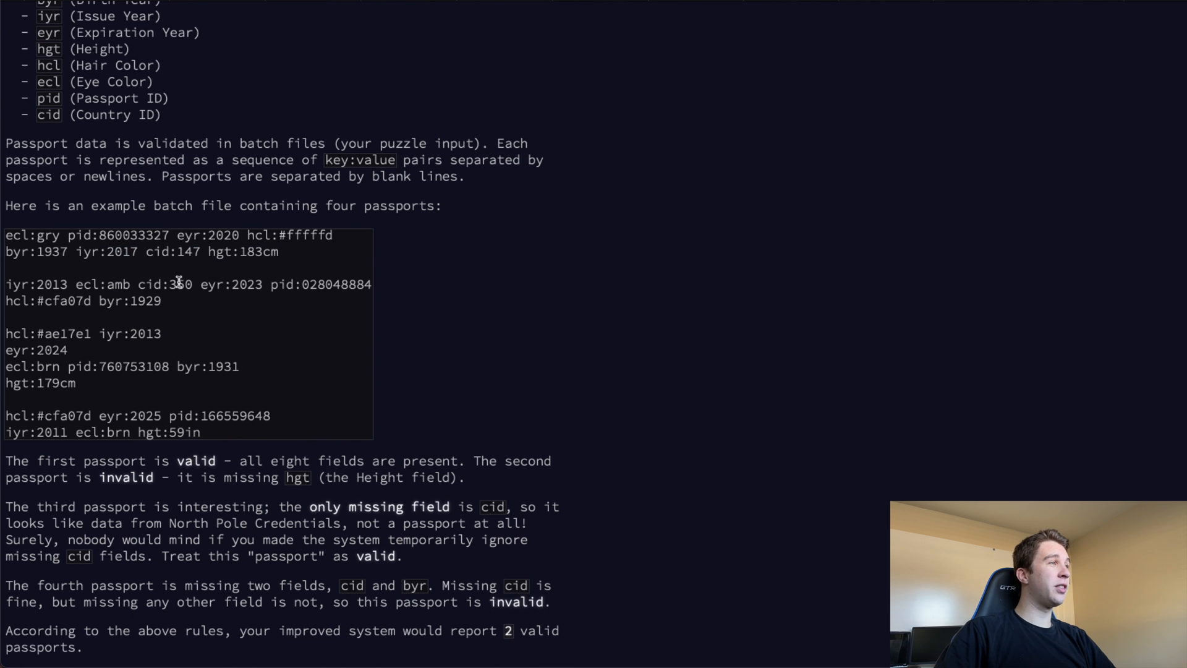
{"action": "mouse_move", "coordinate": [168, 284]}
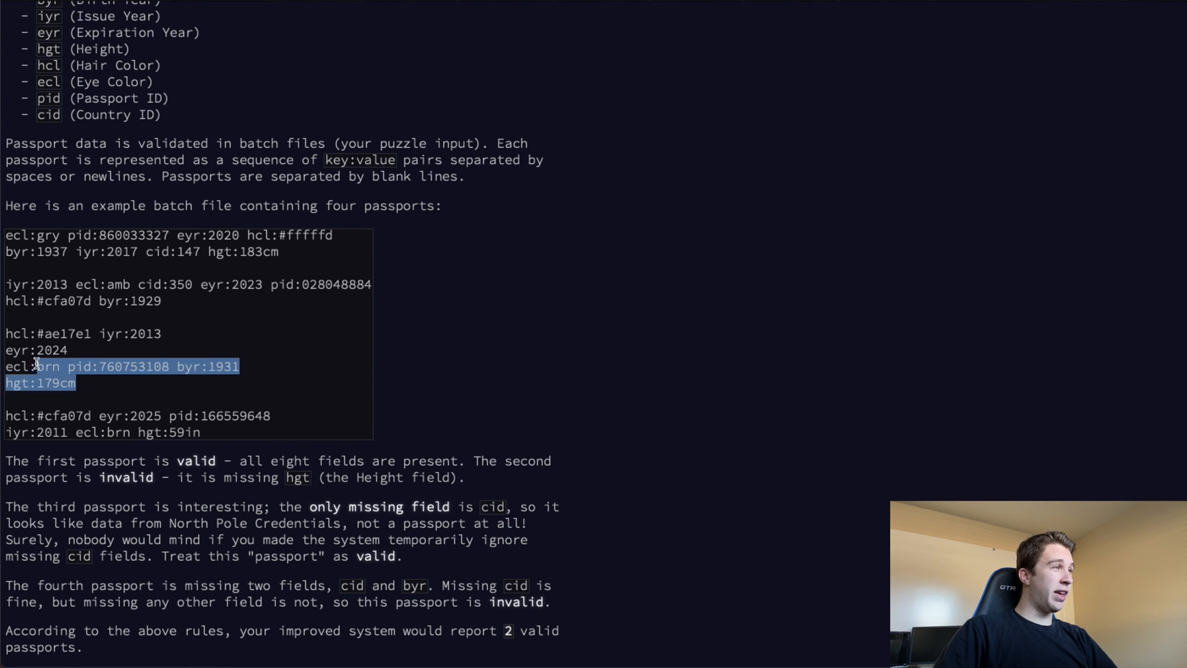
{"action": "left_click_drag", "start_coordinate": [35, 366], "coordinate": [151, 333]}
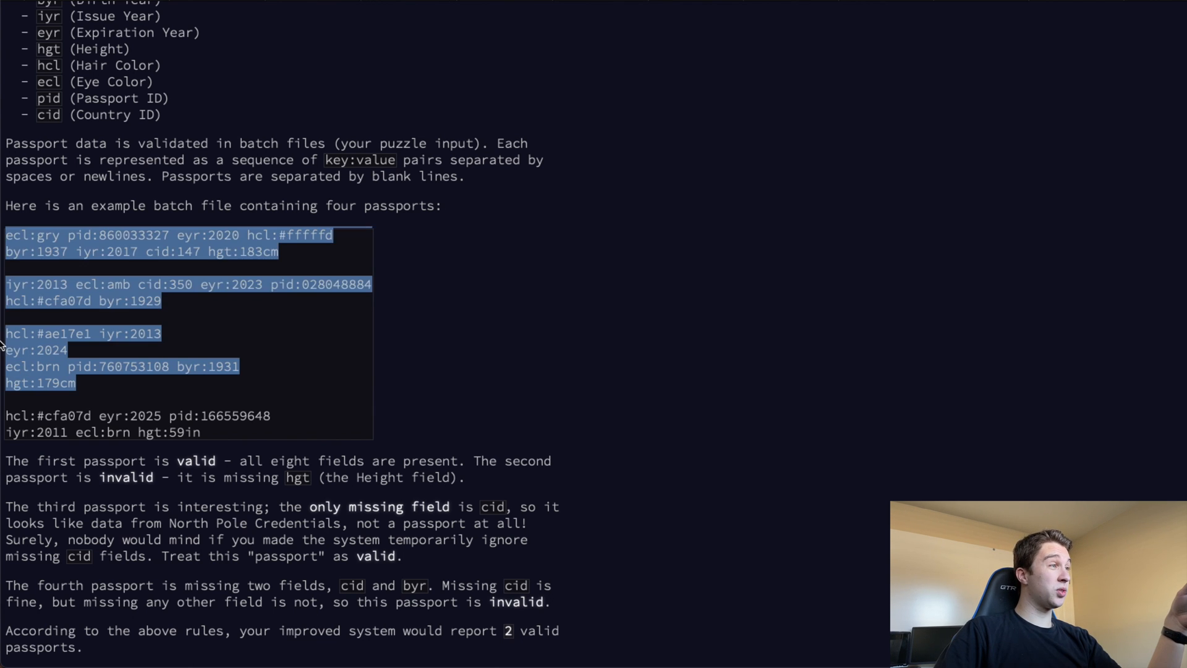
{"action": "left_click", "coordinate": [73, 315]}
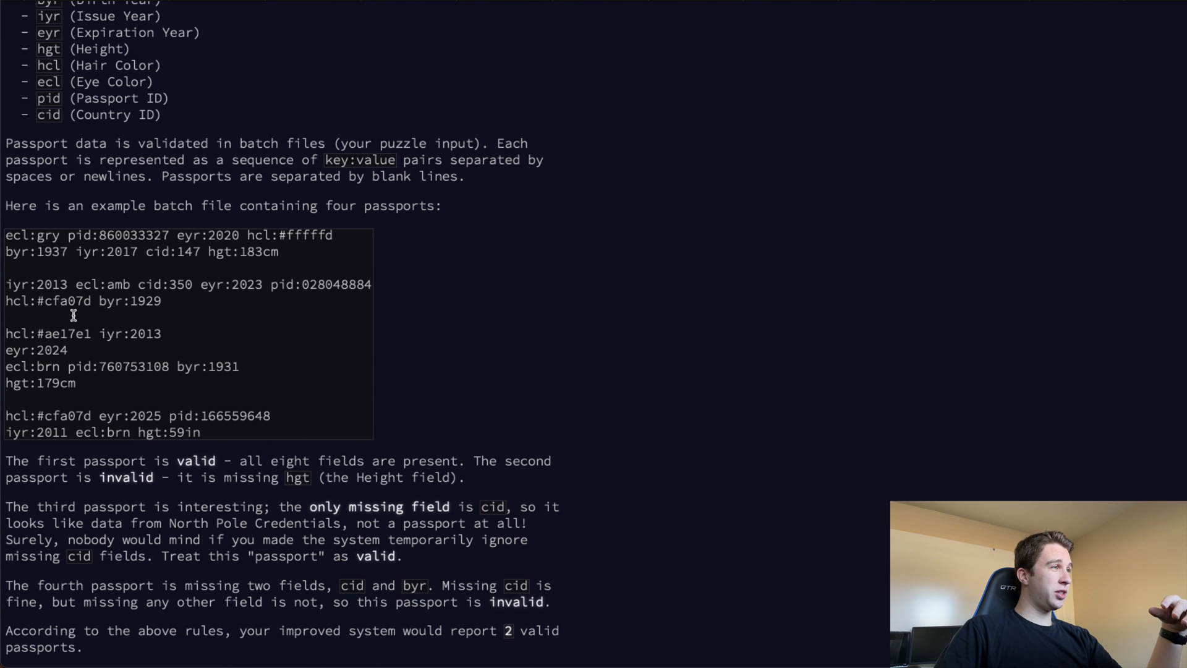
{"action": "left_click_drag", "start_coordinate": [7, 235], "coordinate": [161, 301]}
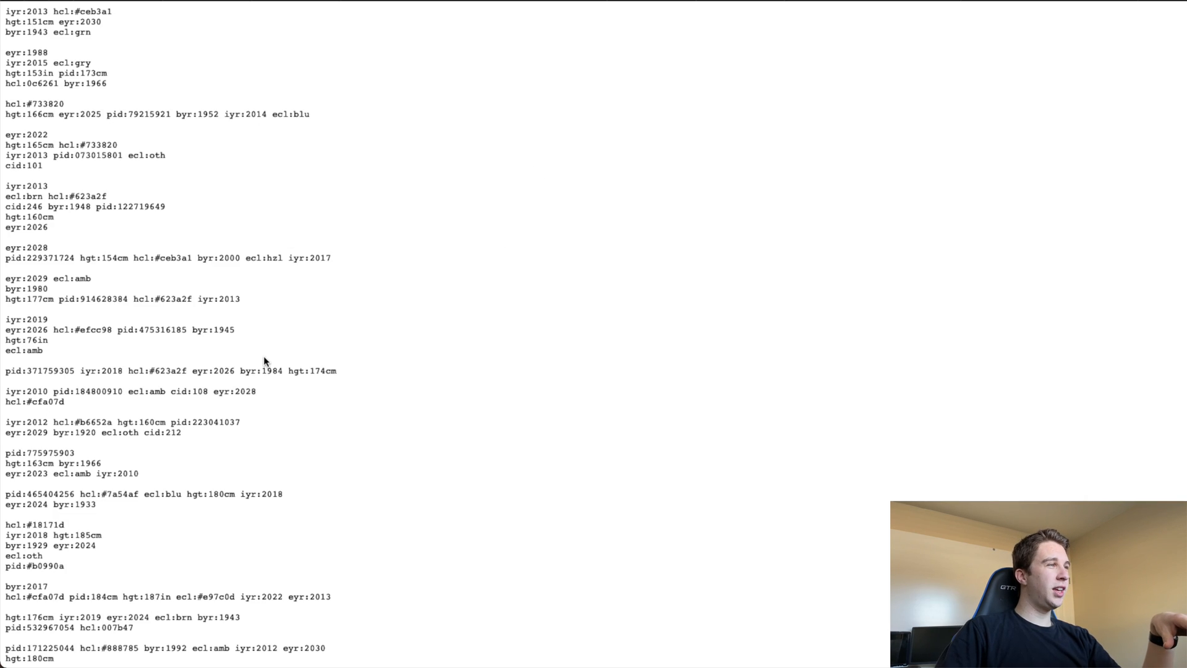
{"action": "scroll", "scroll_direction": "down", "scroll_amount": 3}
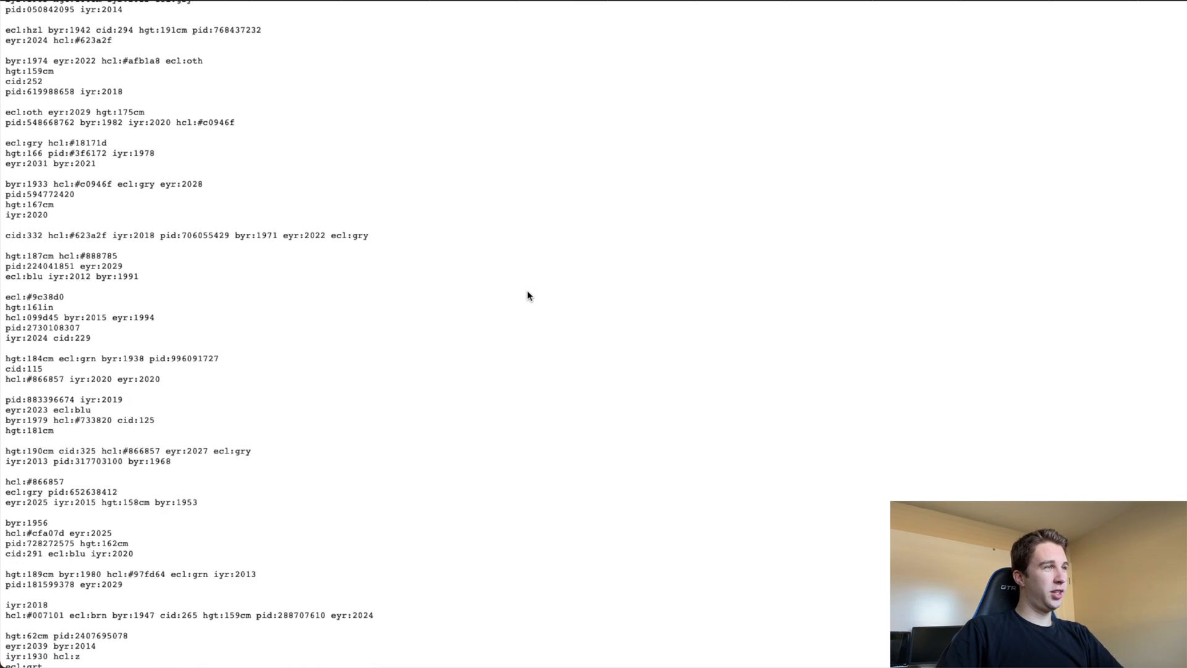
{"action": "key", "text": "ctrl+a"}
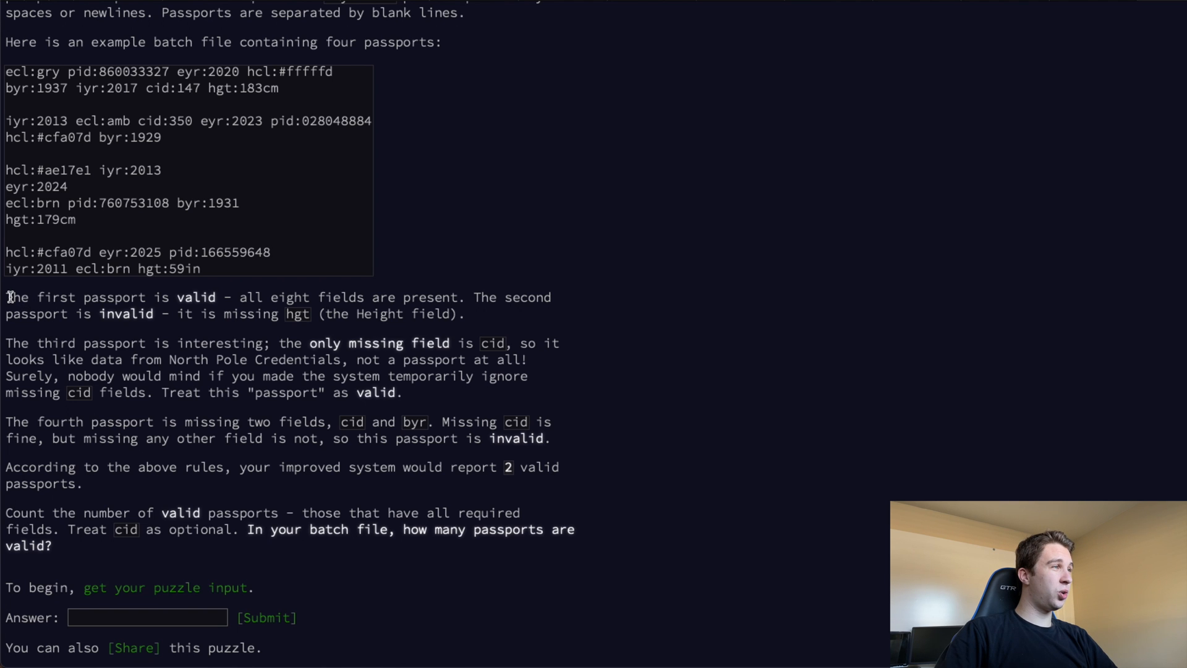
{"action": "double_click", "coordinate": [16, 296]}
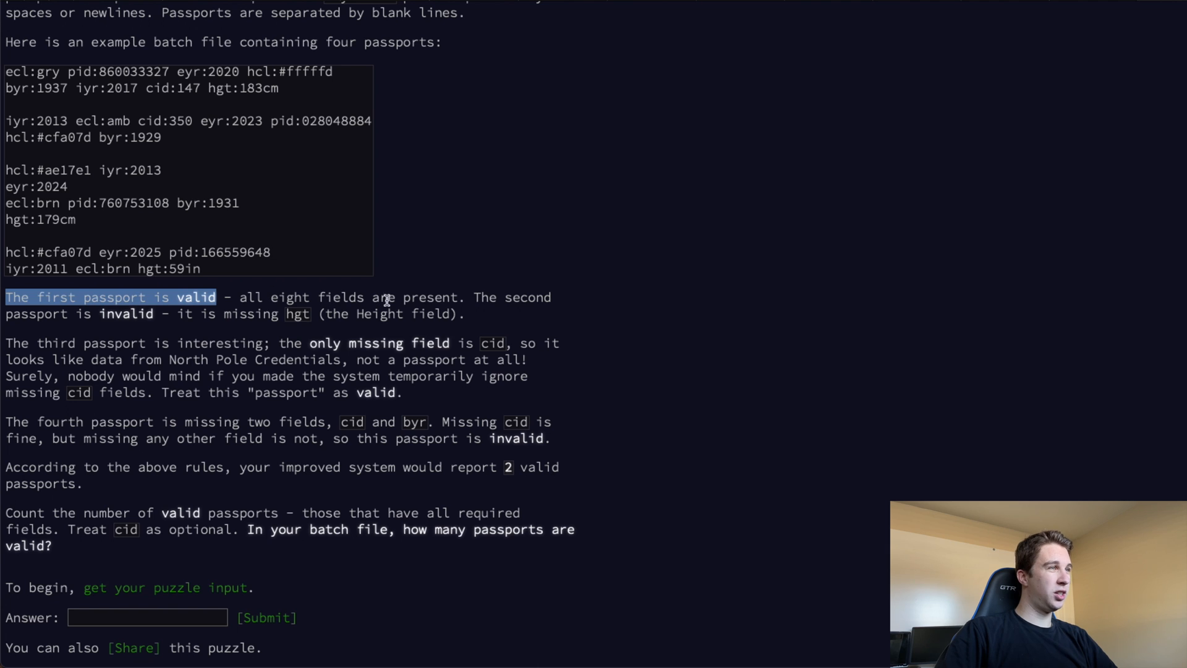
{"action": "mouse_move", "coordinate": [107, 318]}
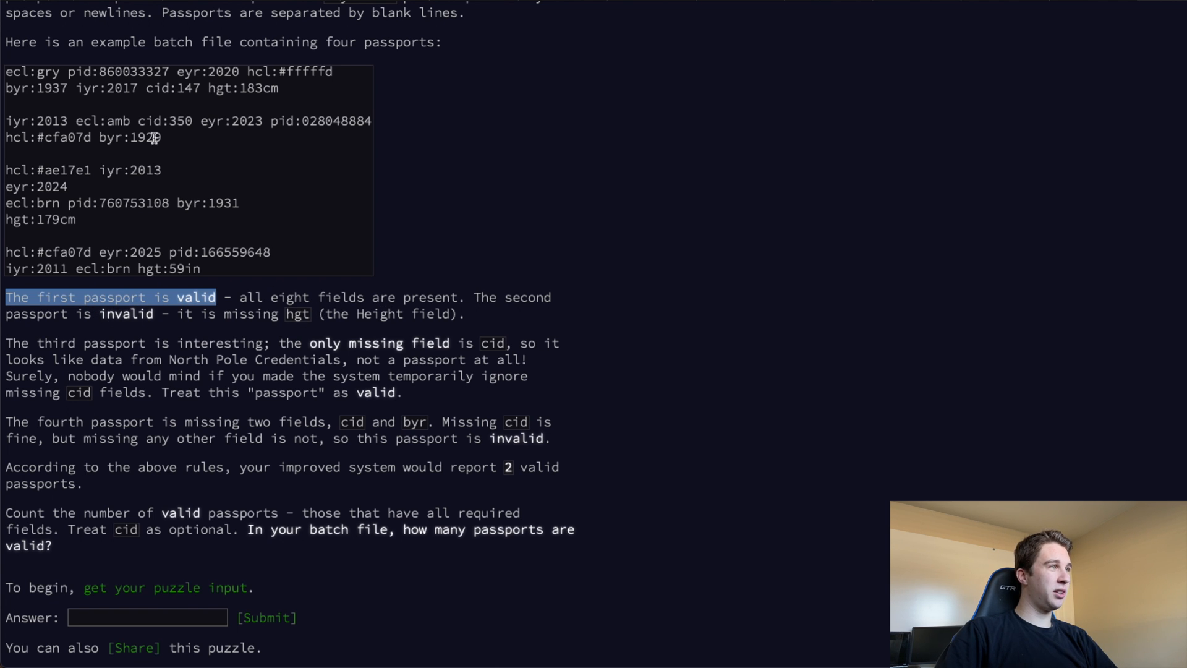
{"action": "left_click_drag", "start_coordinate": [6, 120], "coordinate": [159, 137]}
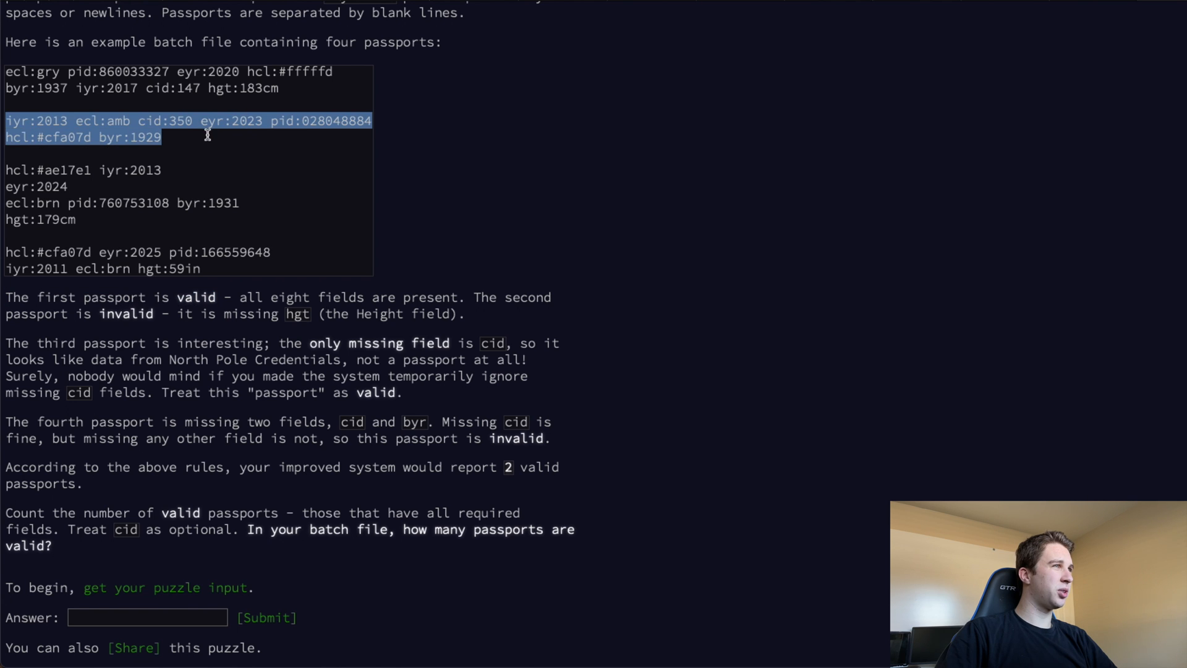
{"action": "left_click", "coordinate": [413, 244]}
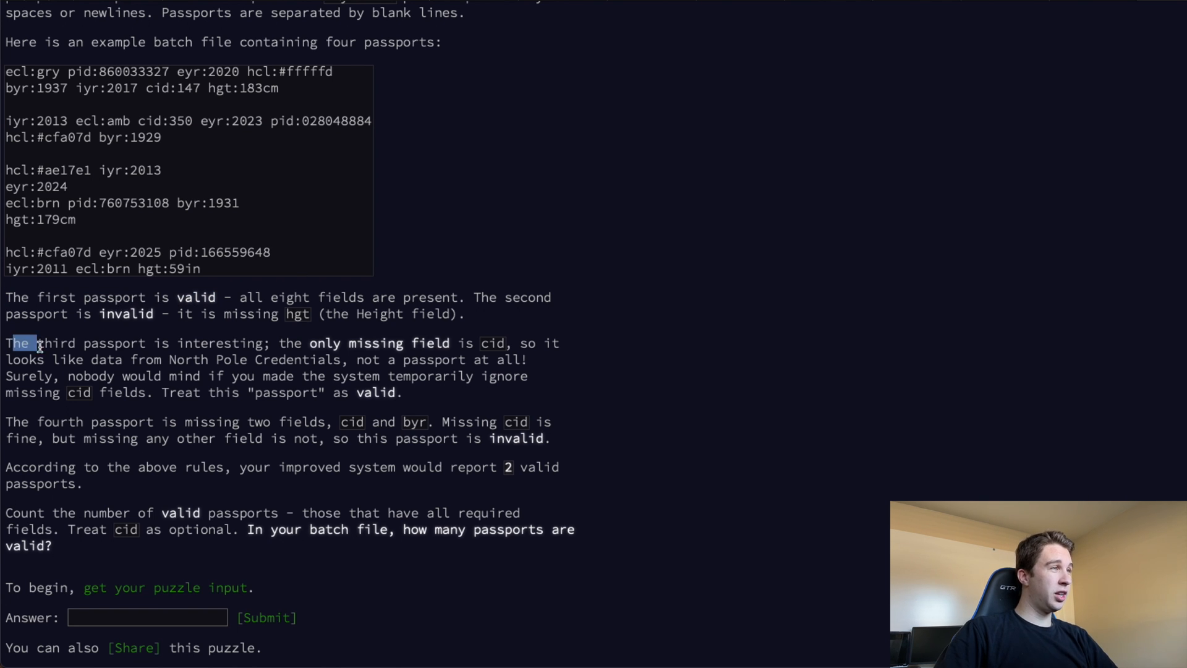
{"action": "left_click_drag", "start_coordinate": [30, 342], "coordinate": [438, 343]}
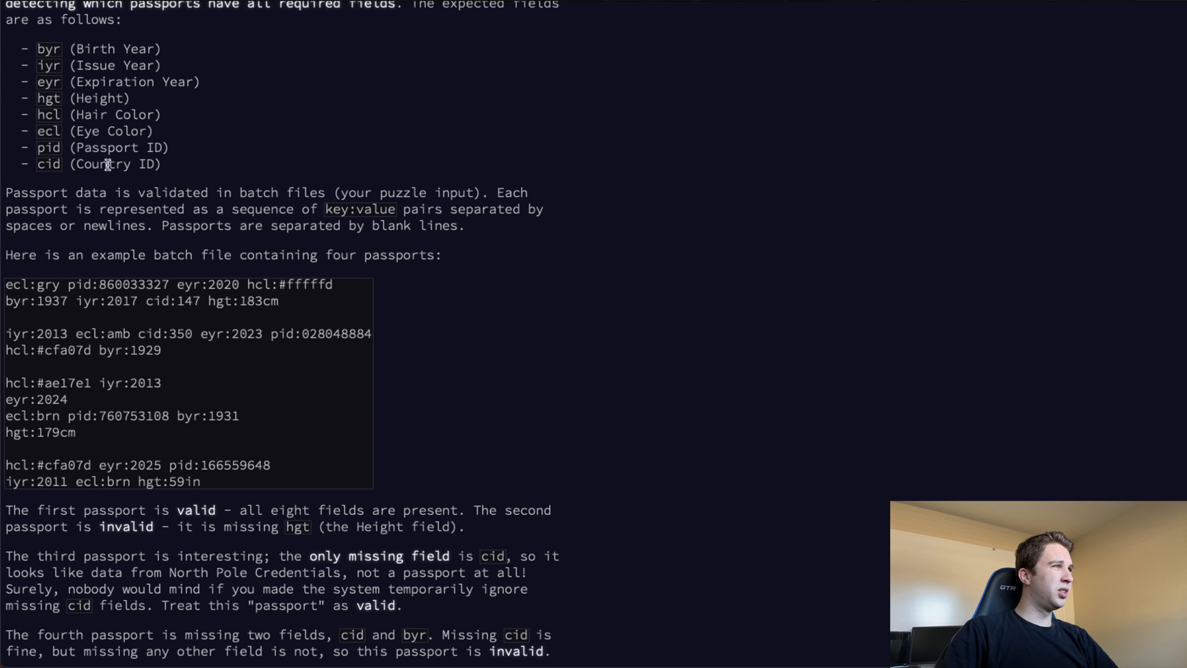
{"action": "scroll", "scroll_direction": "down", "scroll_amount": 3}
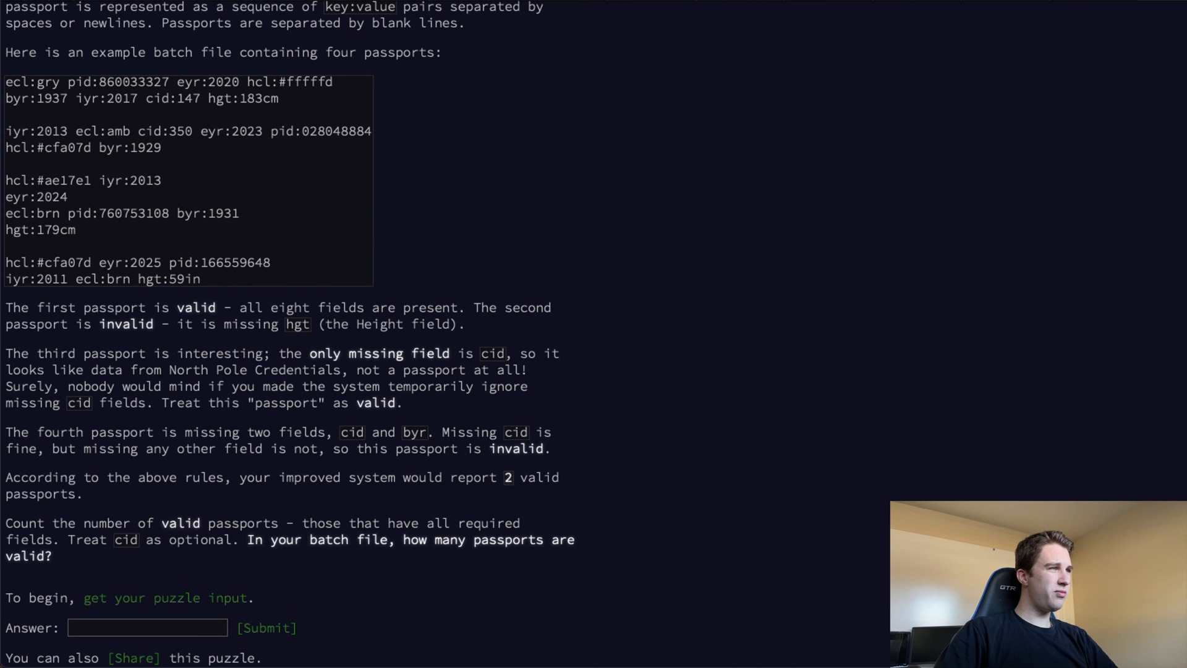
{"action": "mouse_move", "coordinate": [317, 372]}
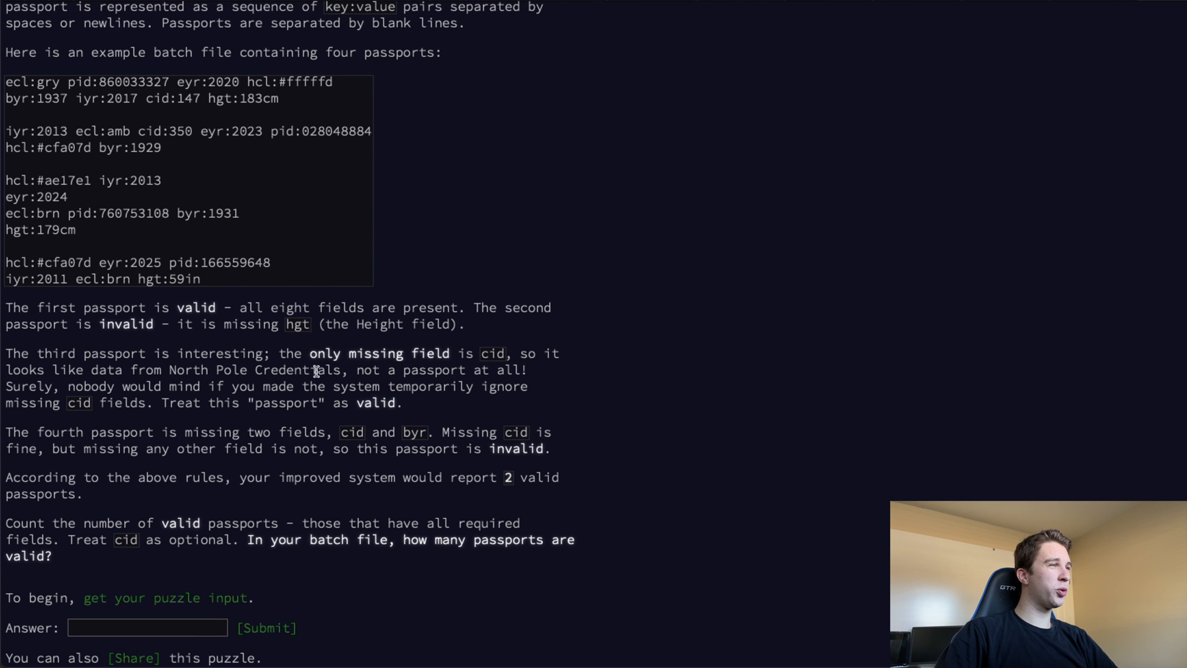
{"action": "mouse_move", "coordinate": [28, 382]}
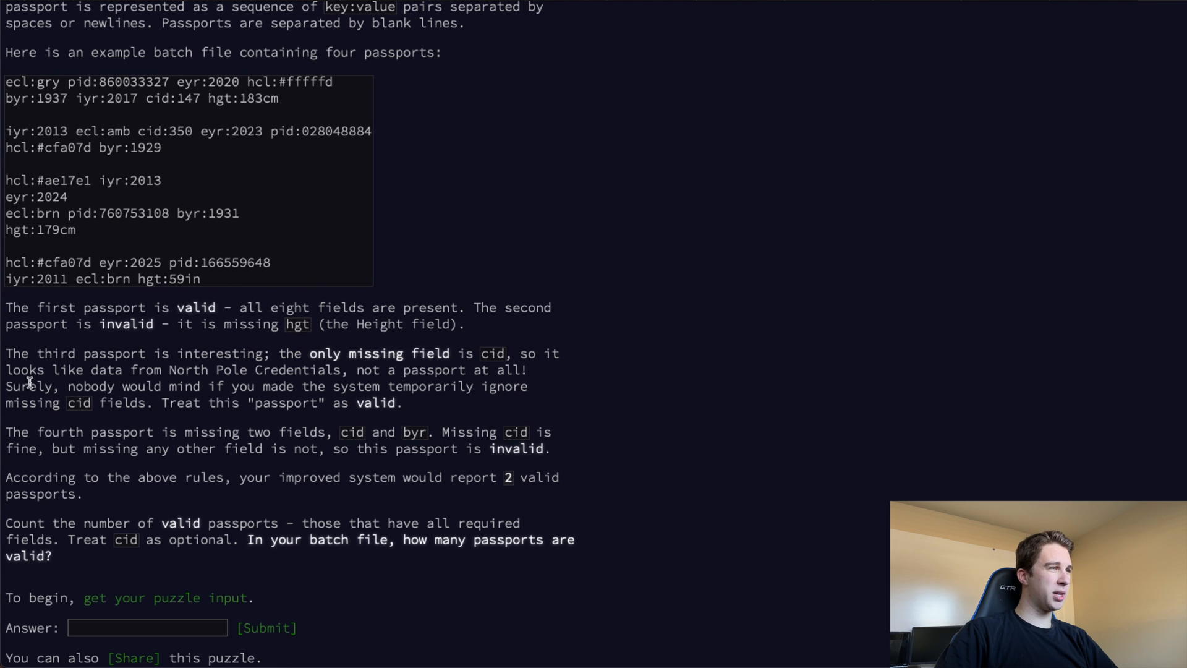
{"action": "left_click_drag", "start_coordinate": [29, 386], "coordinate": [428, 386]}
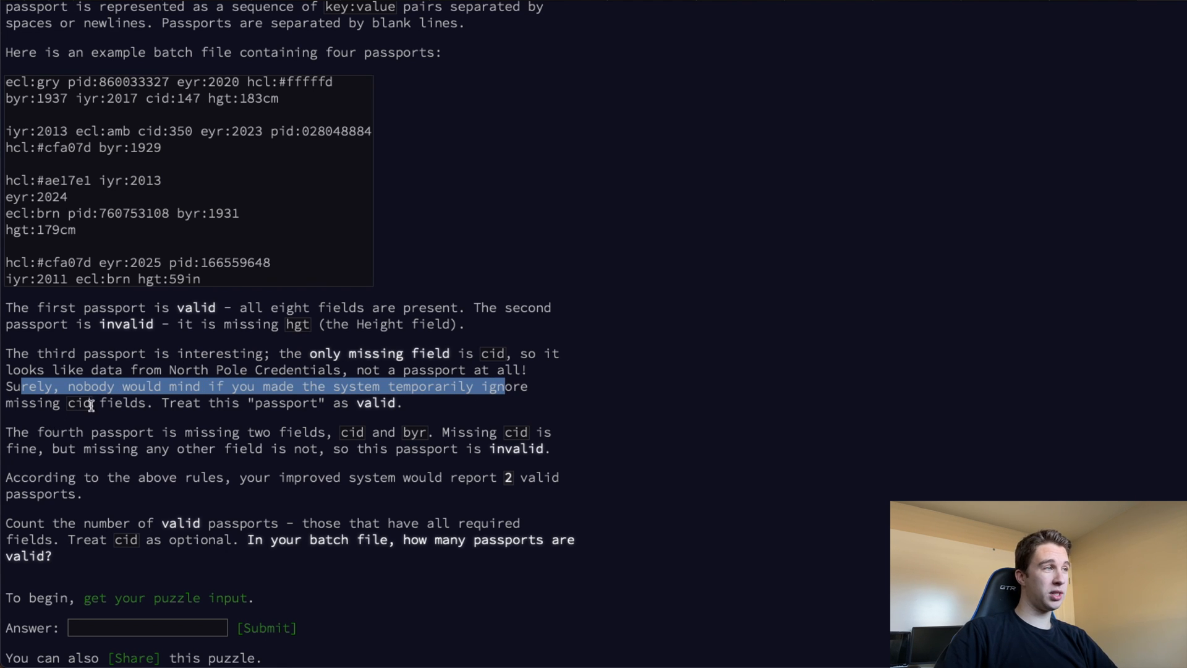
{"action": "left_click", "coordinate": [401, 405]}
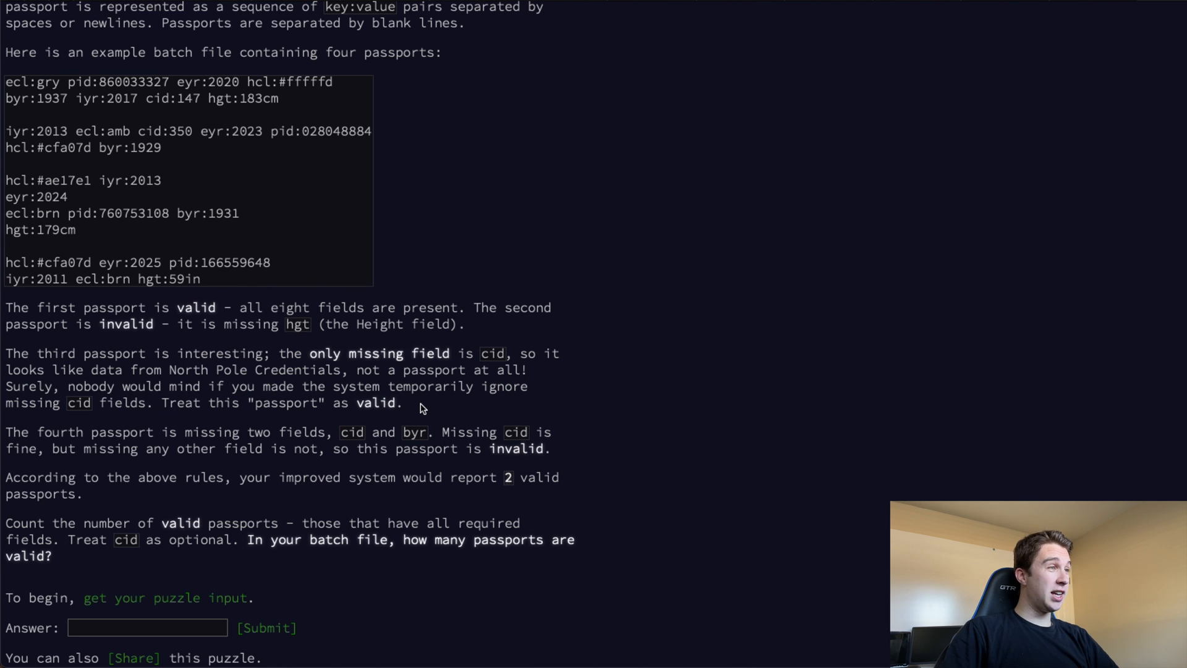
{"action": "left_click_drag", "start_coordinate": [5, 352], "coordinate": [402, 401]}
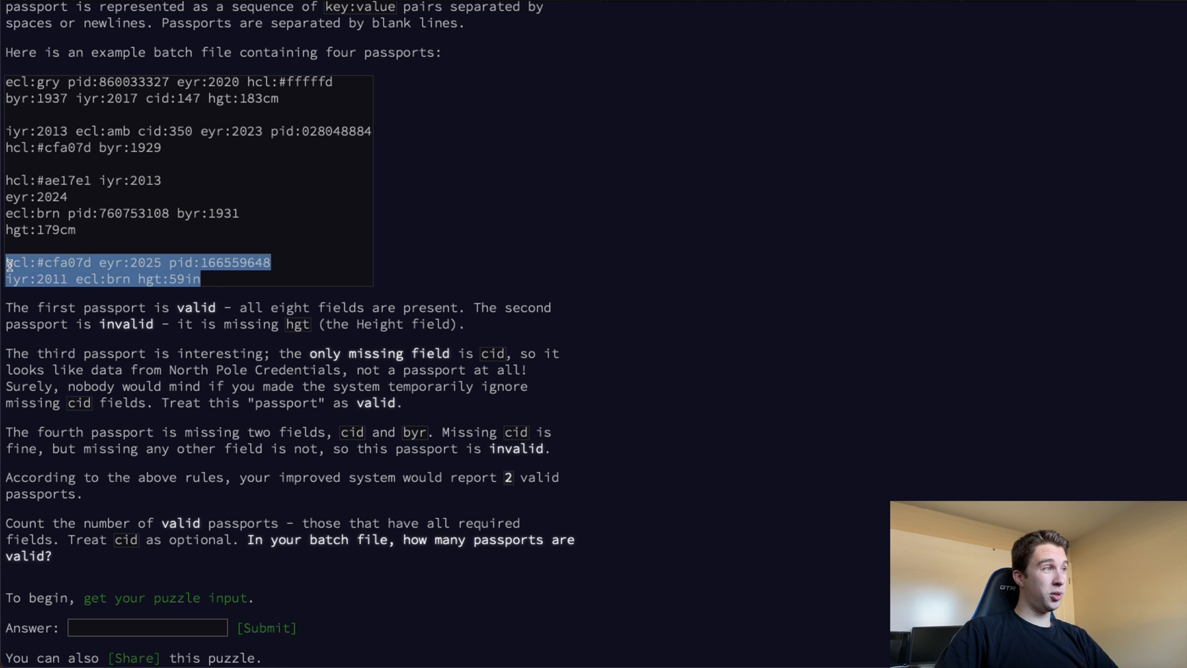
{"action": "left_click", "coordinate": [352, 431]}
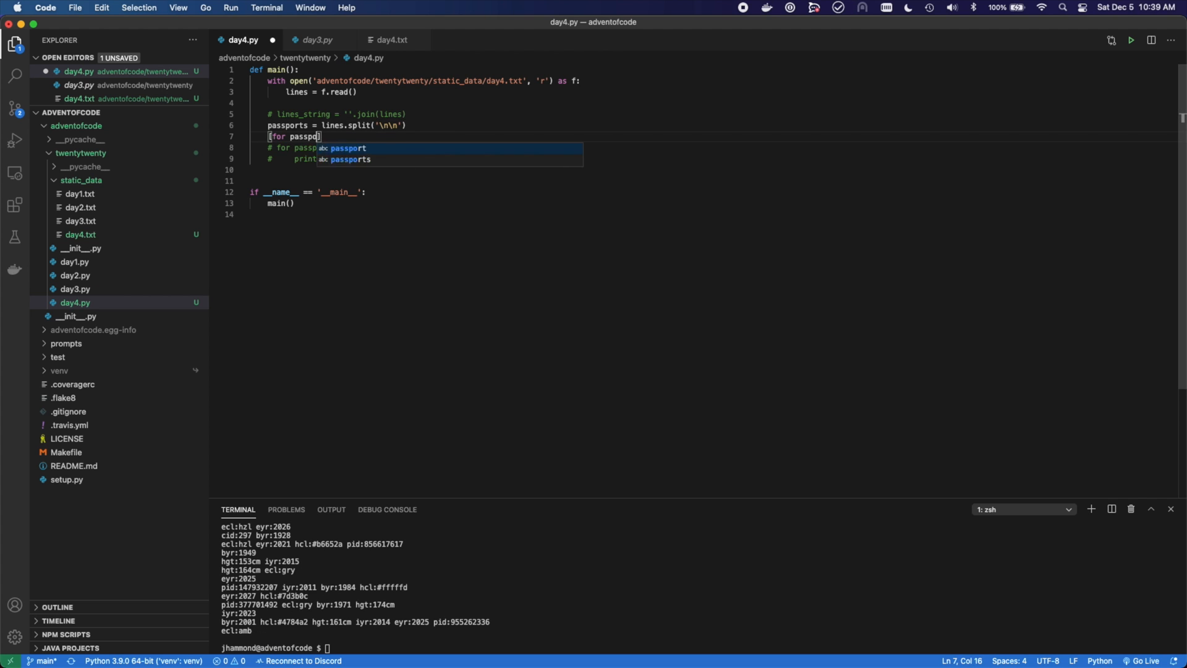
Step: Comment the fix for the extra newline in entries and start the field check
{"action": "type", "text": "# Fix extra \\n in ent"}
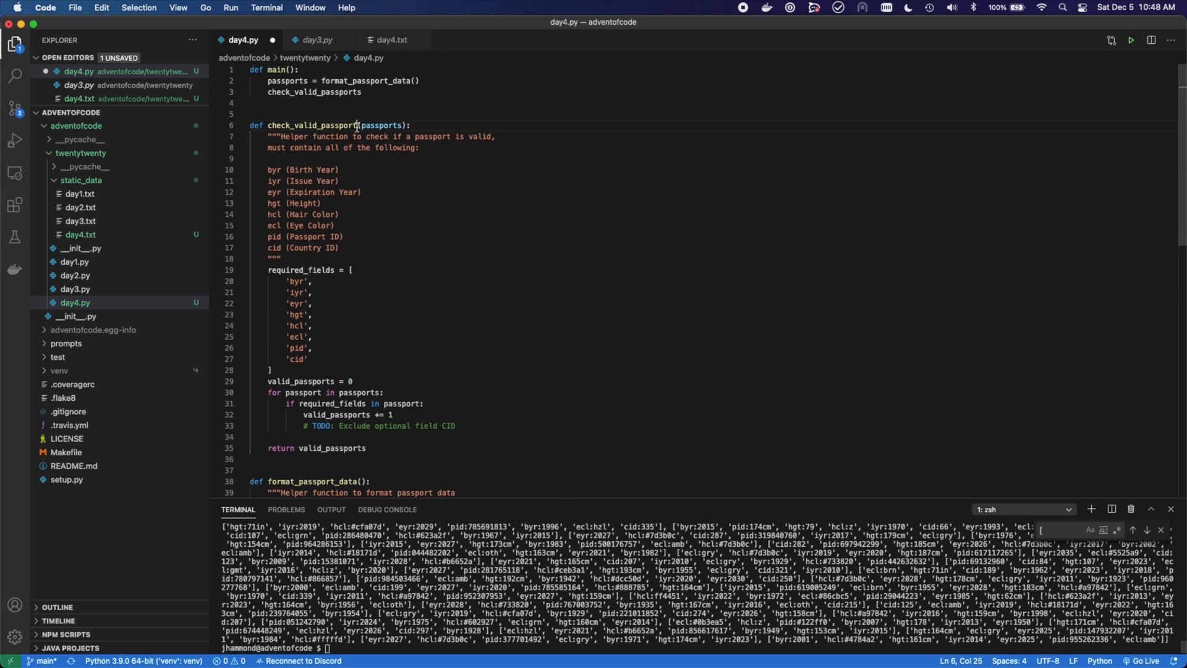
{"action": "scroll", "scroll_direction": "down", "scroll_amount": 3}
{"action": "type", "text": "continue"}
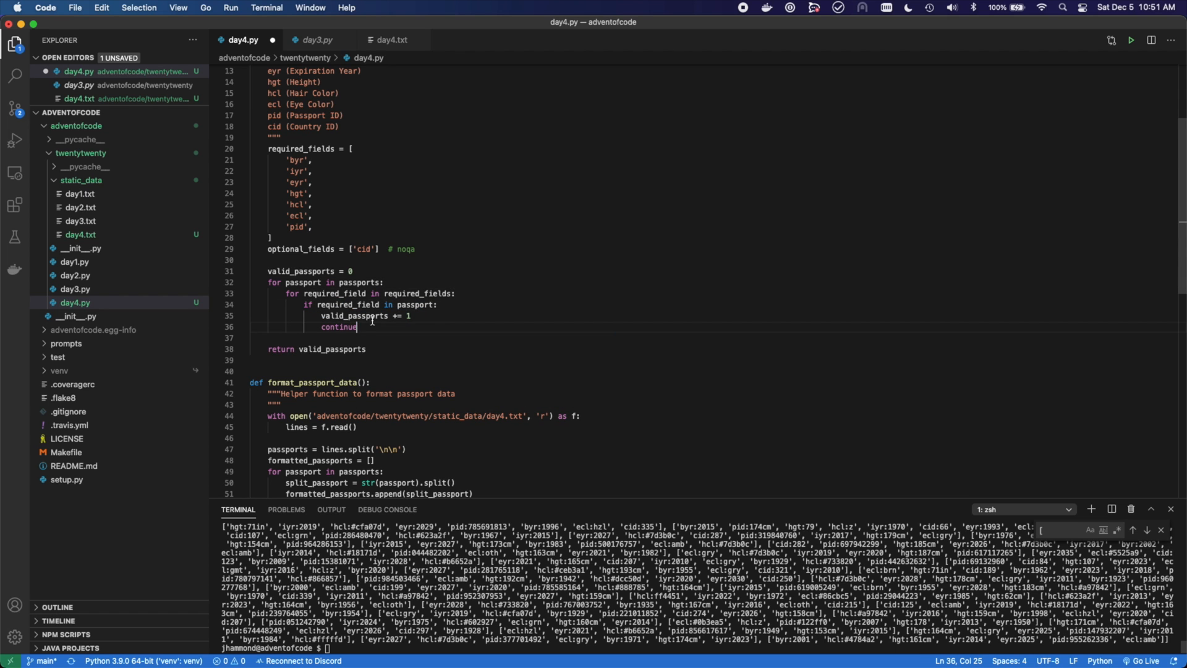
{"action": "type", "text": "and valid_passport is False"}
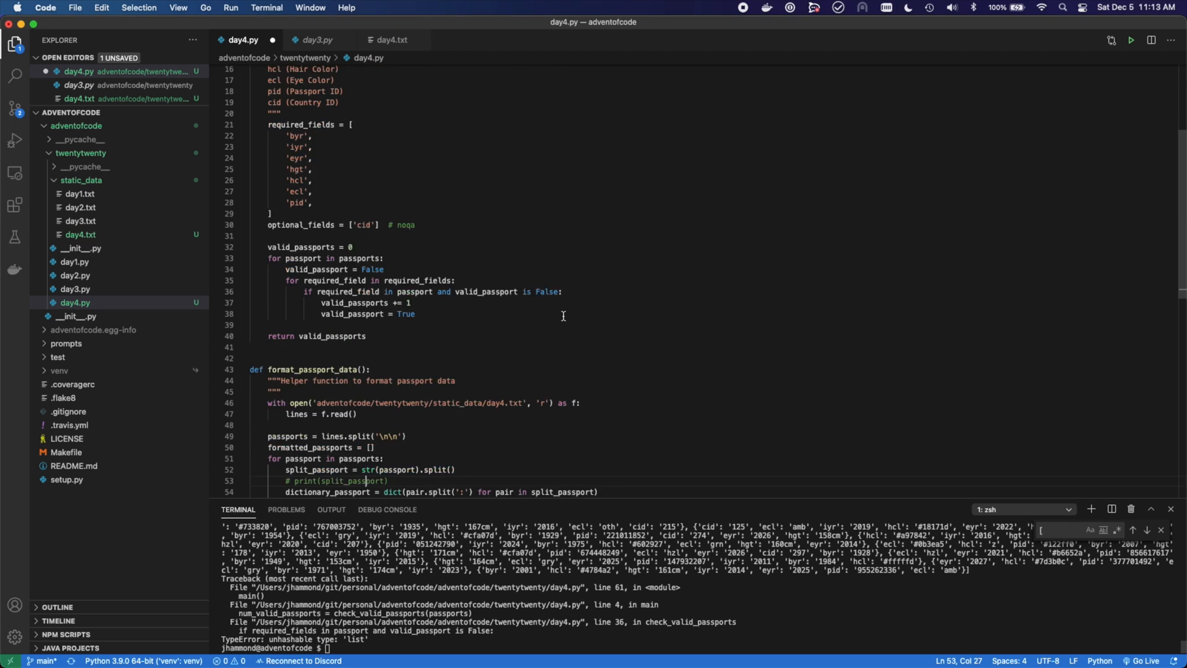
Step: Add the condition num_required_fields_present == len(required_fields) to count complete passports
{"action": "key", "text": "Enter"}
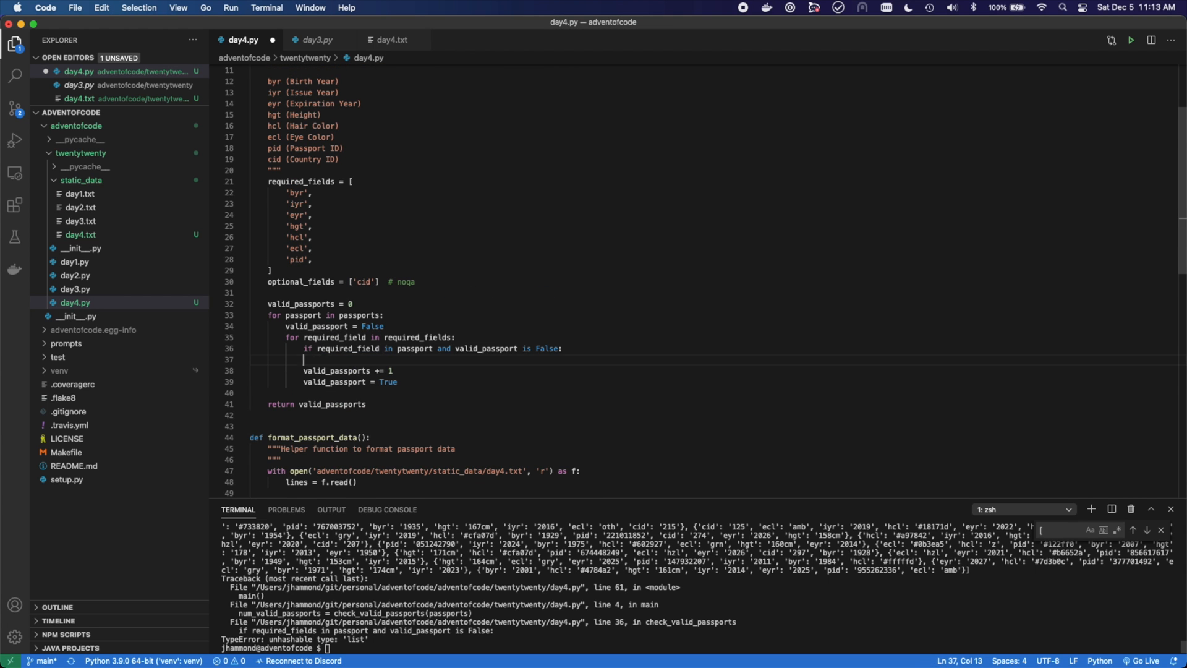
{"action": "type", "text": "num_required_fields_present += 1"}
{"action": "type", "text": "if"}
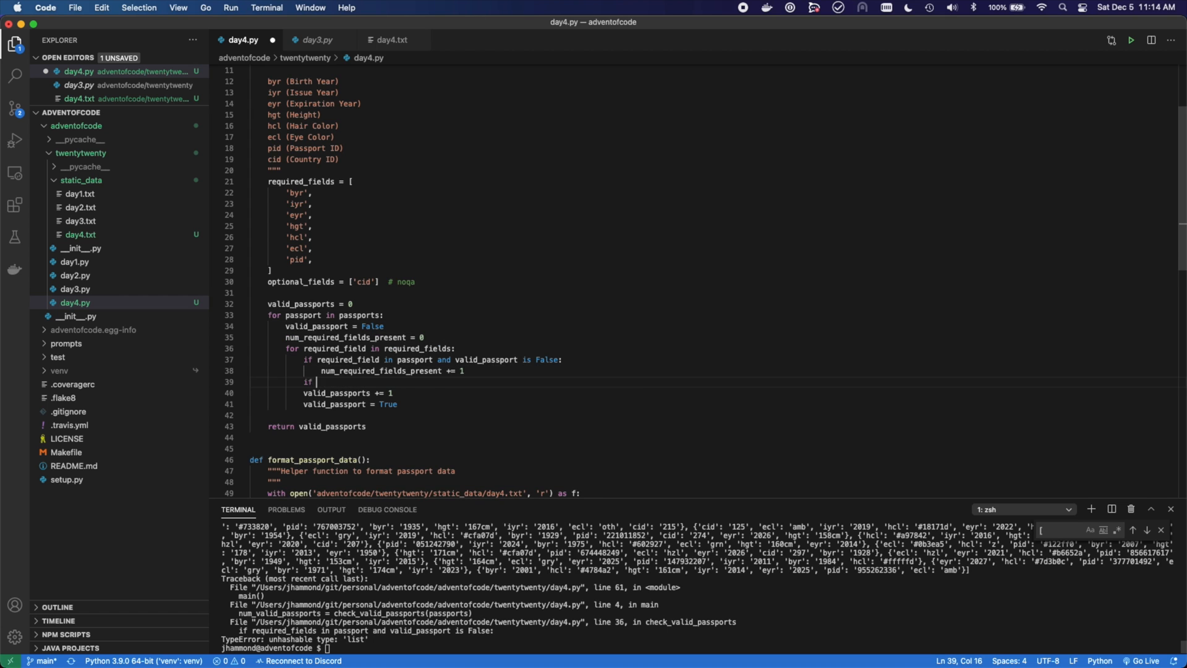
{"action": "type", "text": "num_required_fields_present == len(required_fields):"}
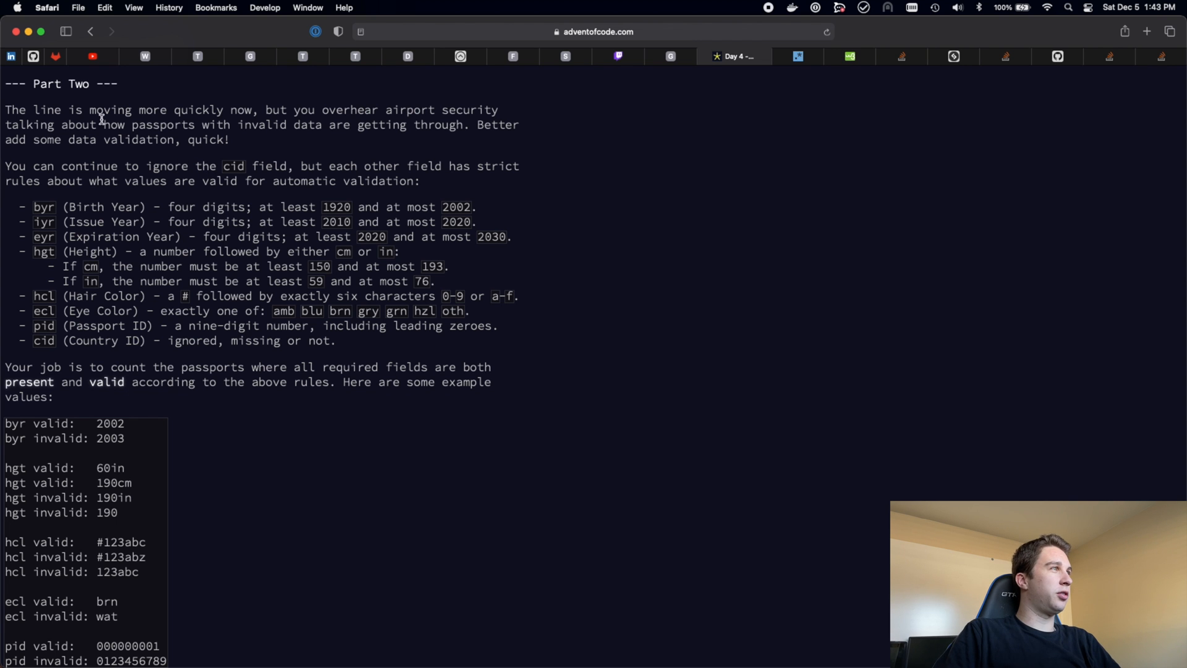
{"action": "left_click_drag", "start_coordinate": [5, 110], "coordinate": [230, 140]}
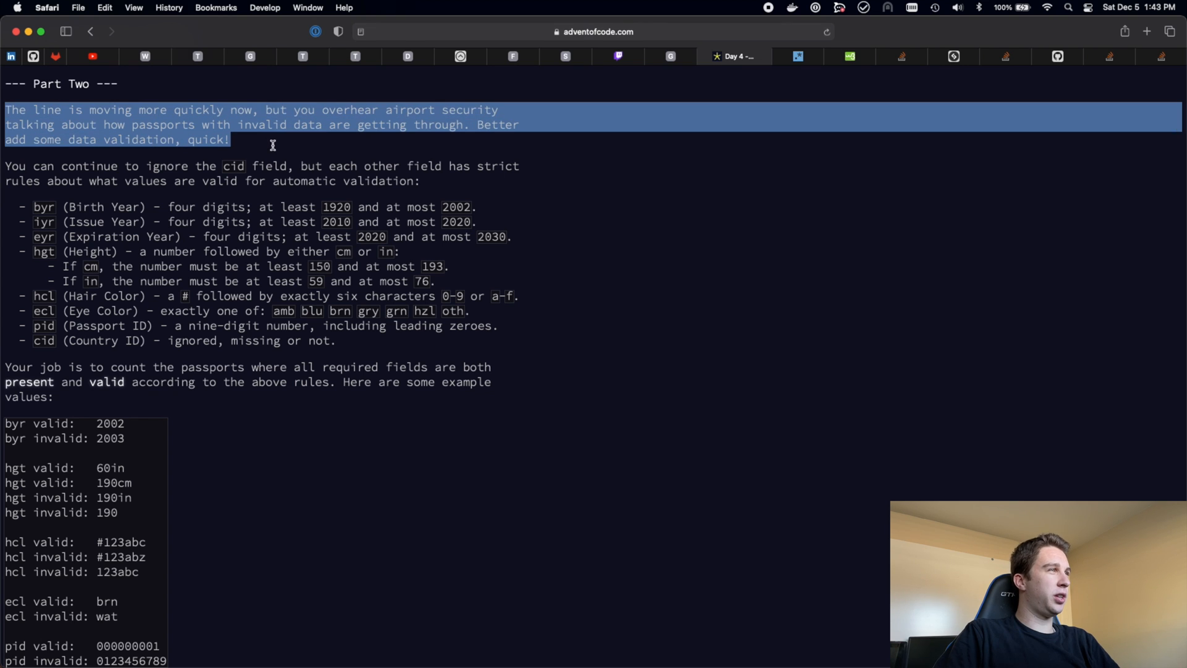
{"action": "mouse_move", "coordinate": [353, 142]}
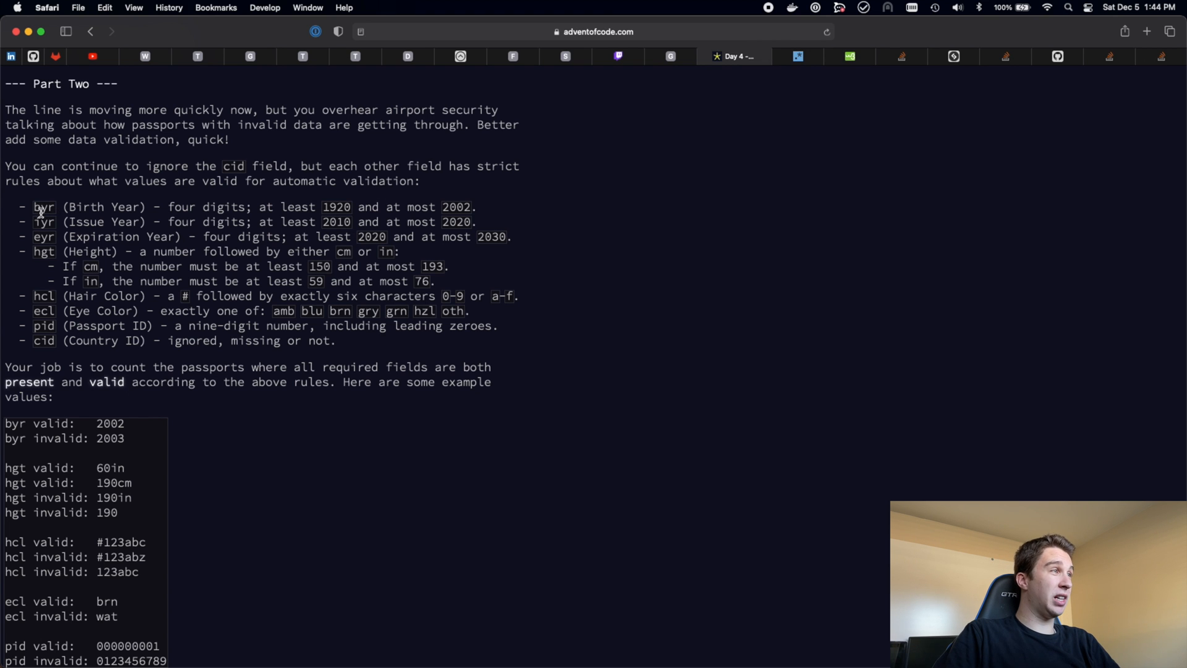
{"action": "mouse_move", "coordinate": [210, 221]}
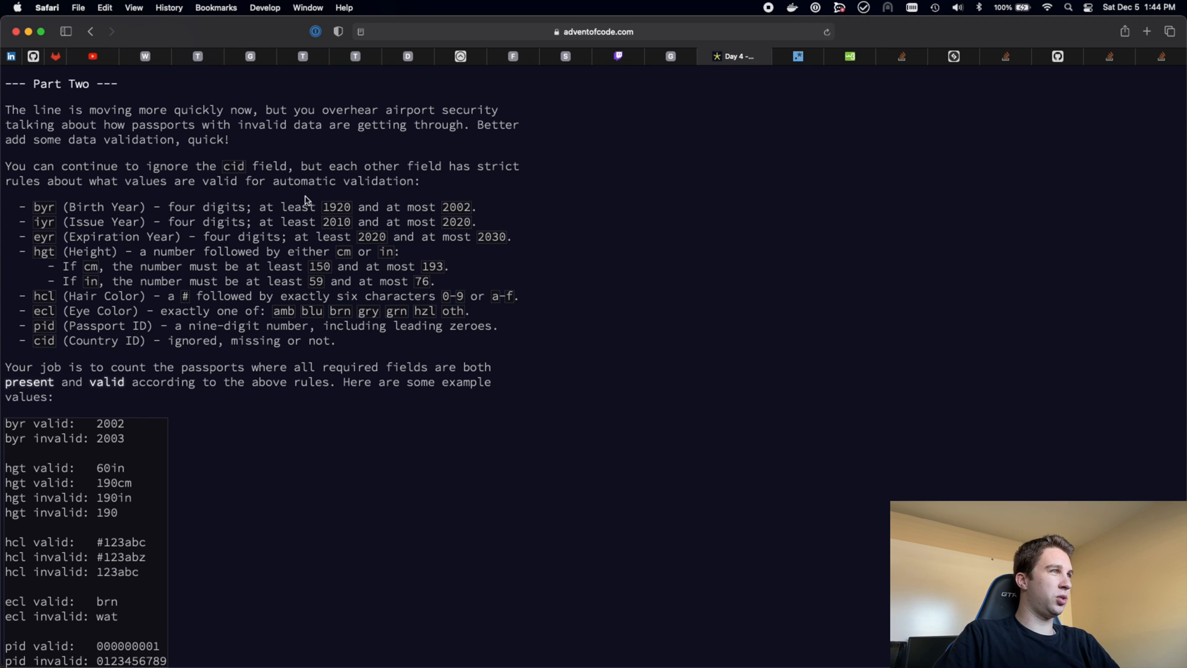
{"action": "scroll", "scroll_direction": "down", "scroll_amount": 3}
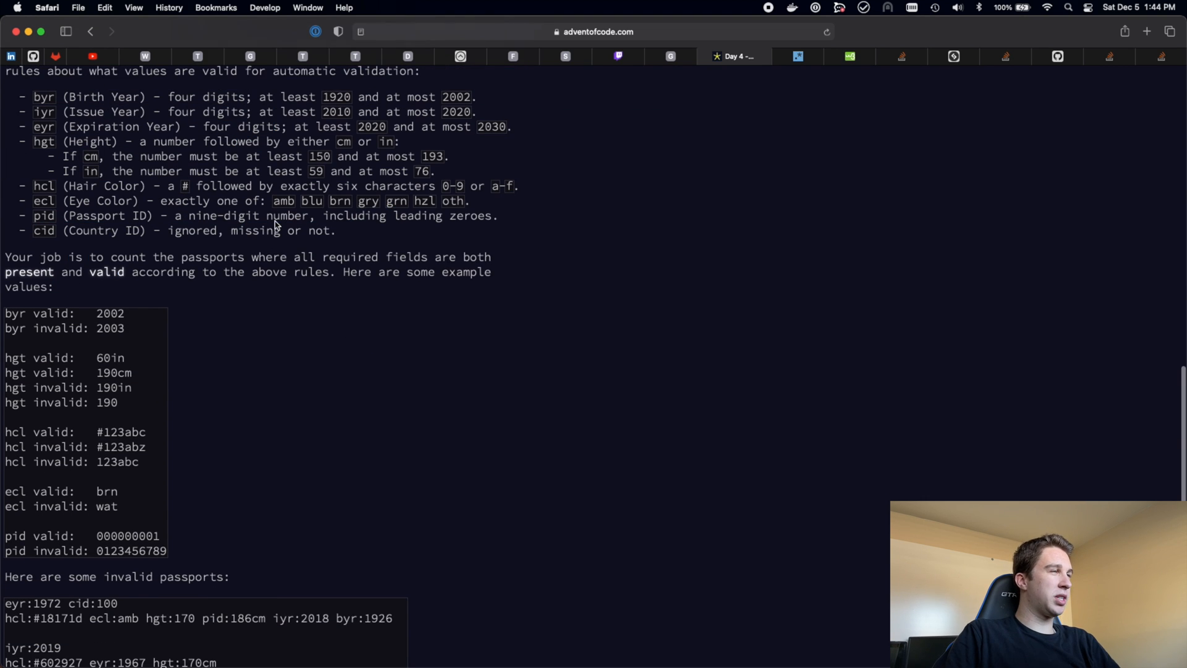
{"action": "scroll", "scroll_direction": "down", "scroll_amount": 3}
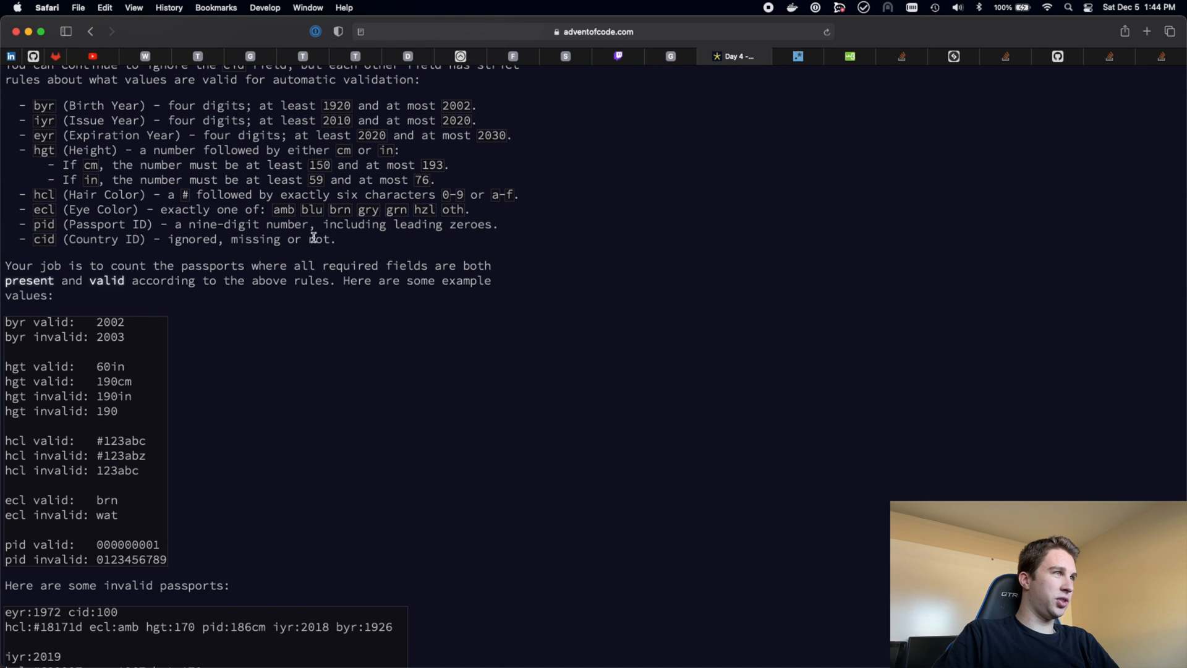
{"action": "scroll", "scroll_direction": "down", "scroll_amount": 3}
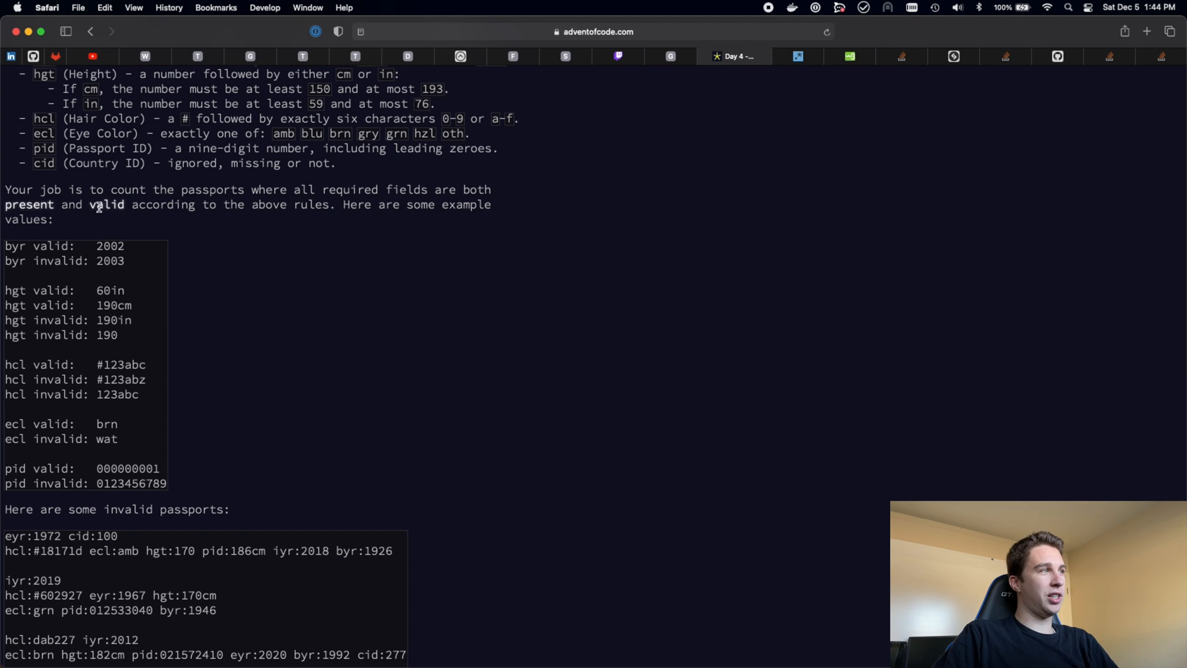
{"action": "double_click", "coordinate": [107, 204]}
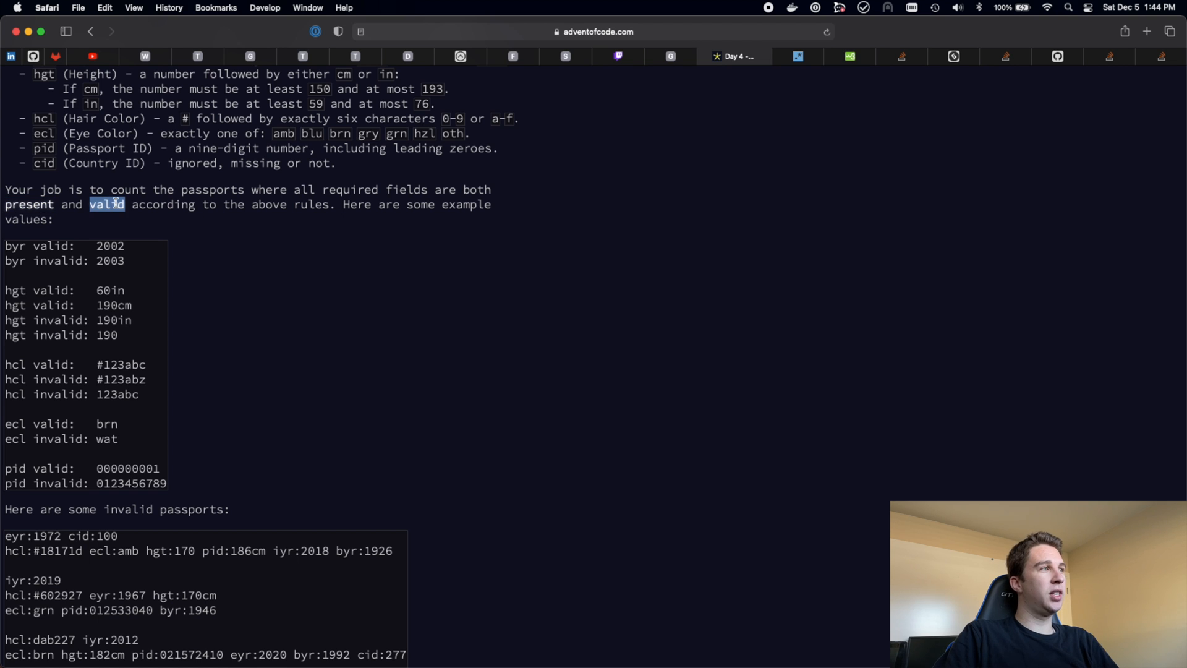
{"action": "scroll", "scroll_direction": "down", "scroll_amount": 3}
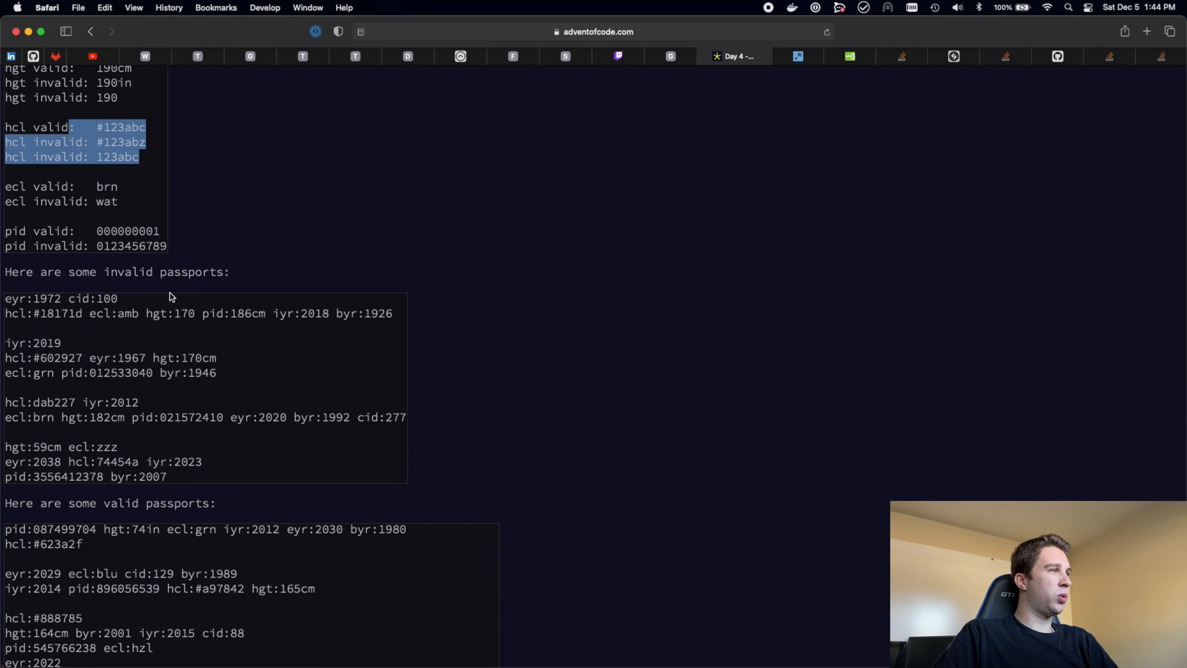
{"action": "scroll", "scroll_direction": "down", "scroll_amount": 3}
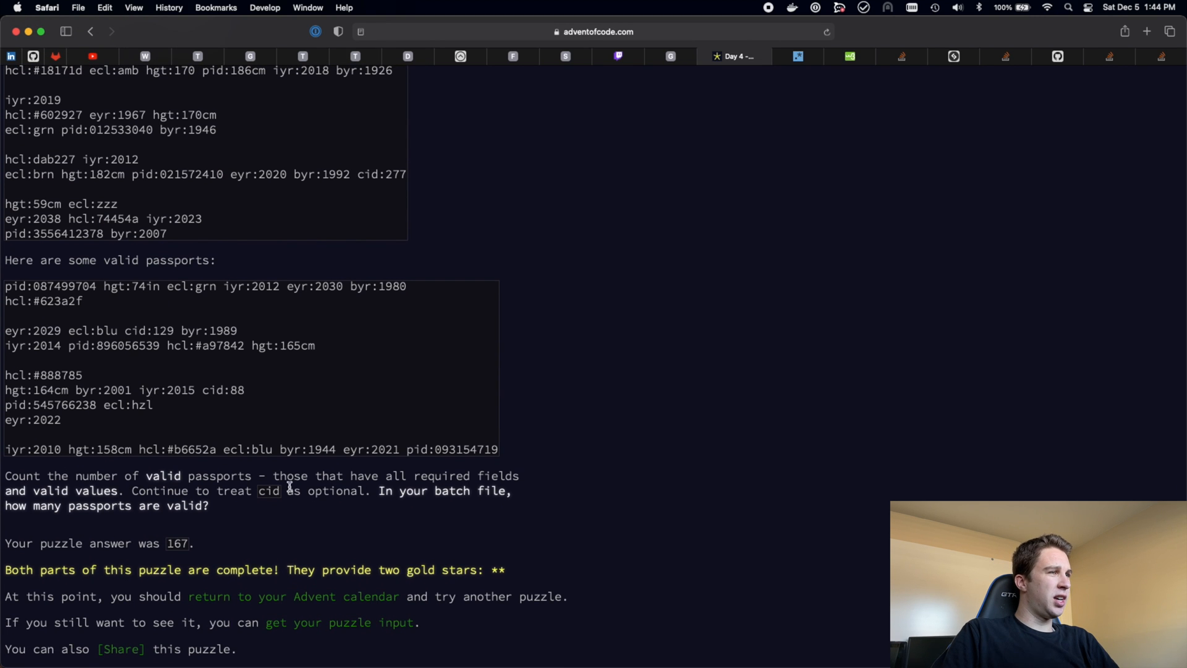
{"action": "left_click_drag", "start_coordinate": [4, 475], "coordinate": [189, 475]}
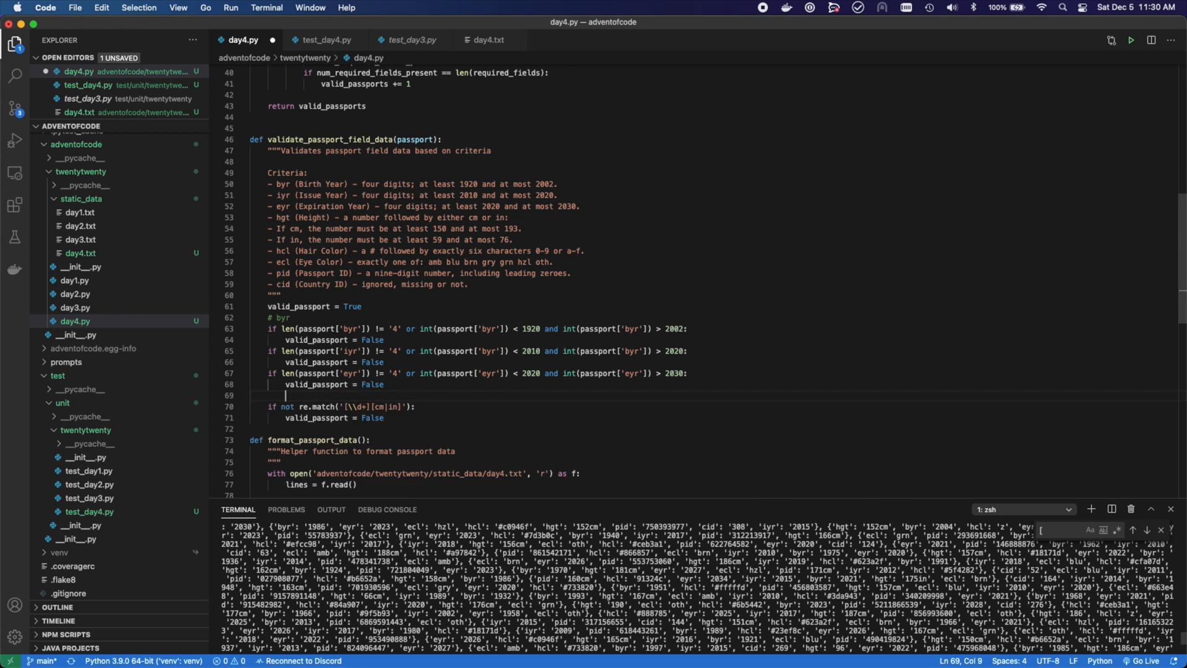
Step: Add a TODO comment to check the height regex is correct
{"action": "type", "text": "# TODO: Check this regex is correct..."}
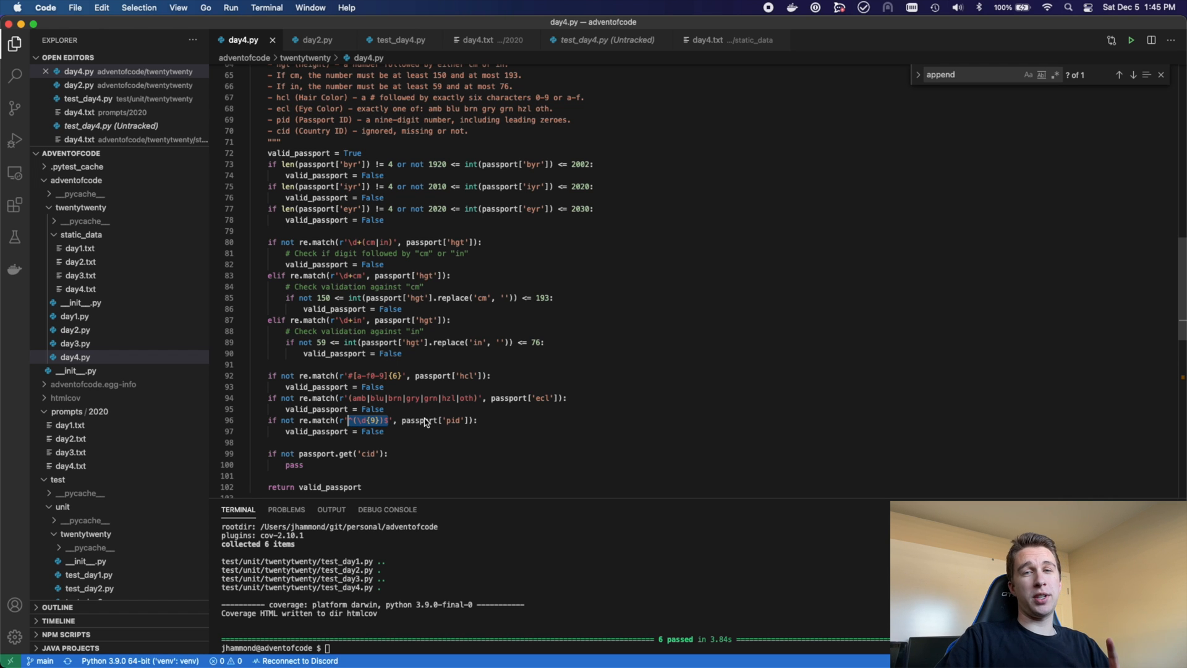
{"action": "mouse_move", "coordinate": [446, 278]}
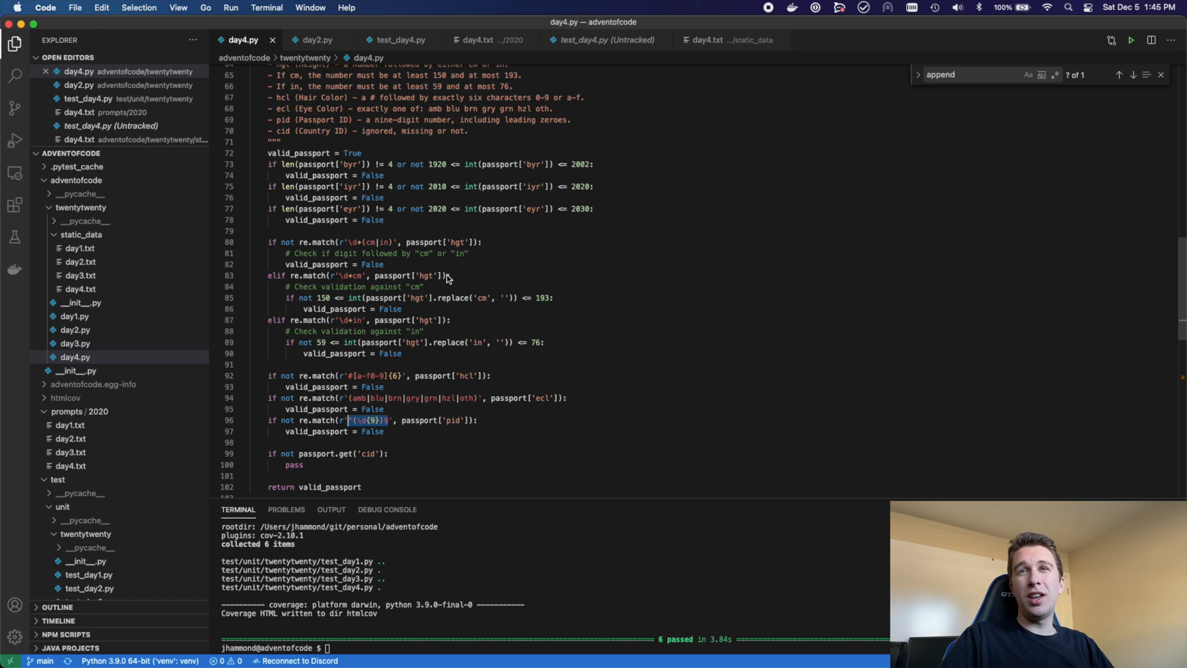
Step: Anchor the pid regex with $ and review the byr range comparison
{"action": "scroll", "scroll_direction": "down", "scroll_amount": 3}
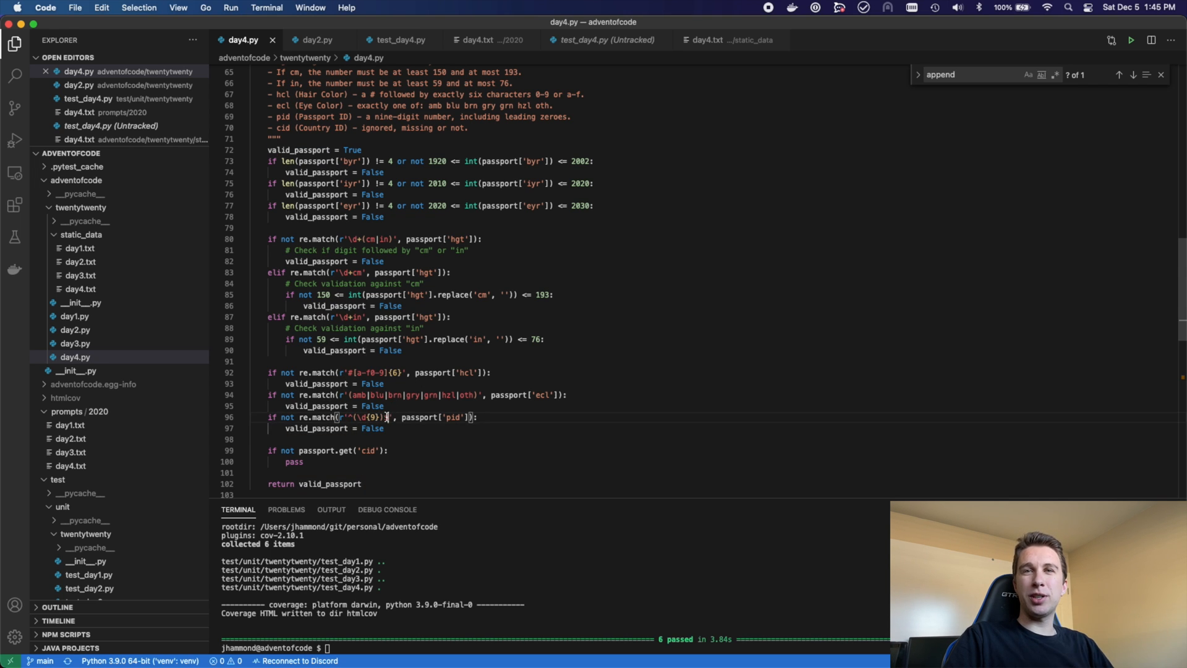
{"action": "type", "text": "$"}
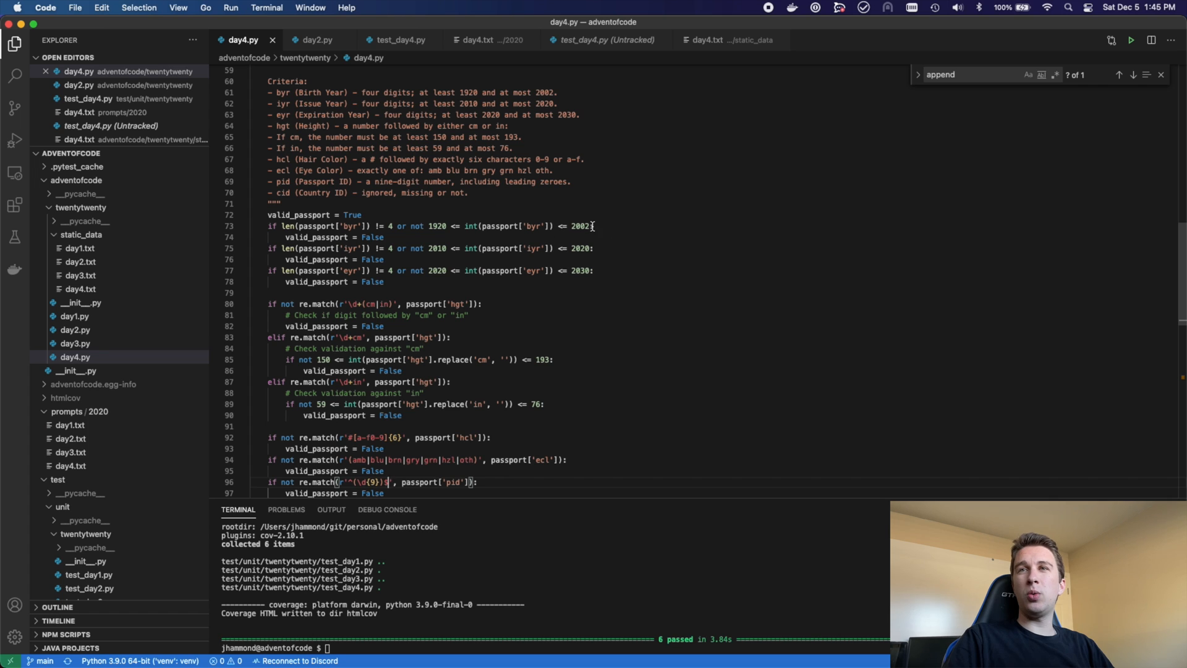
{"action": "left_click_drag", "start_coordinate": [596, 225], "coordinate": [450, 226]}
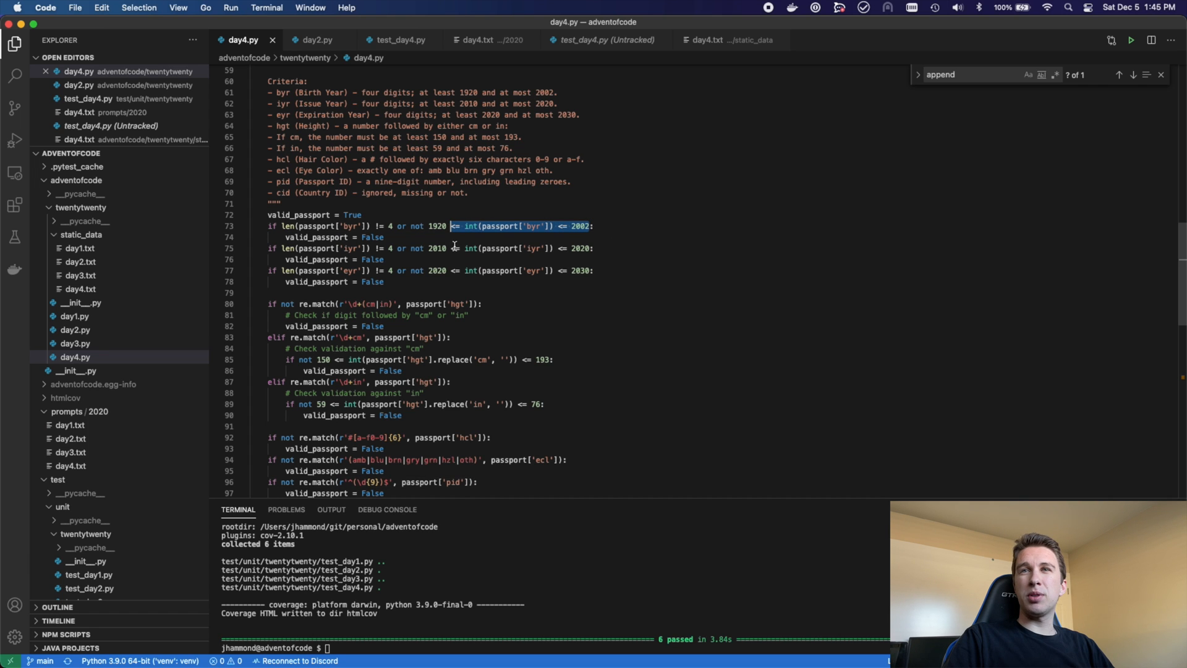
{"action": "mouse_move", "coordinate": [451, 250]}
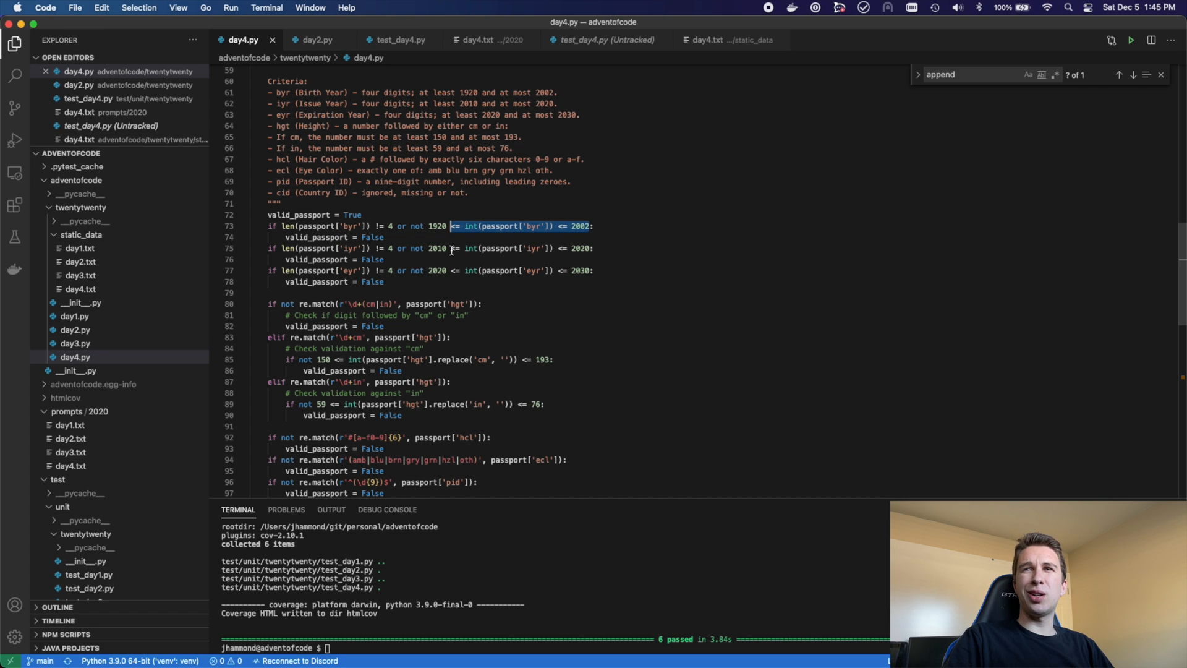
{"action": "mouse_move", "coordinate": [319, 314]}
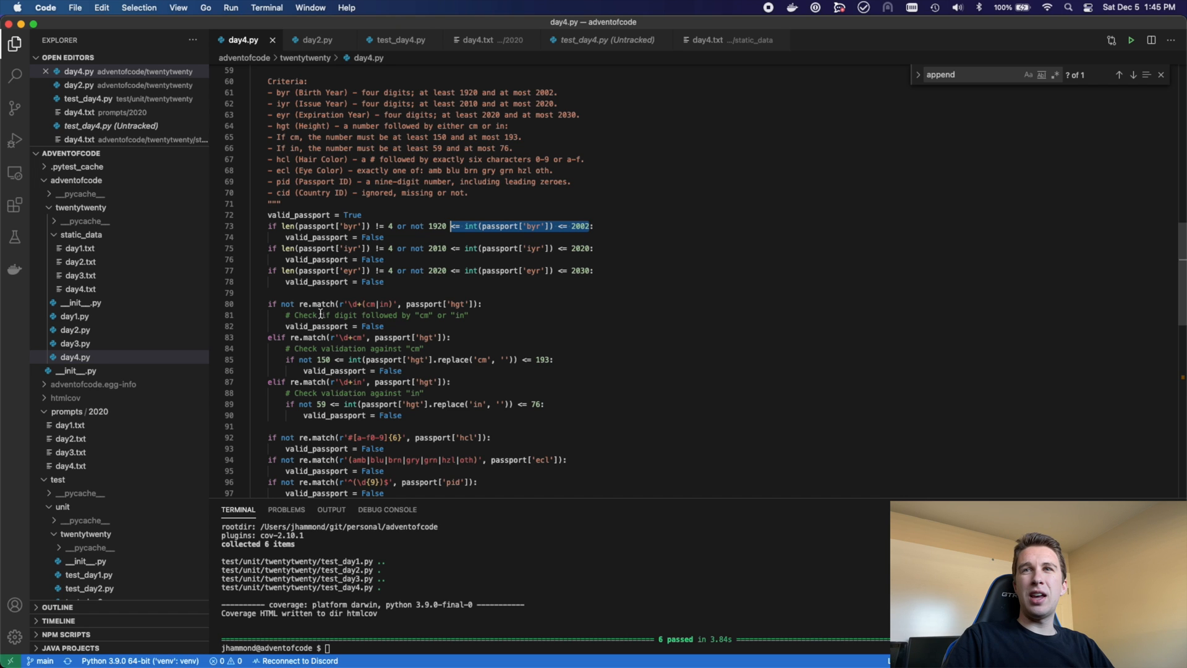
{"action": "mouse_move", "coordinate": [409, 317]}
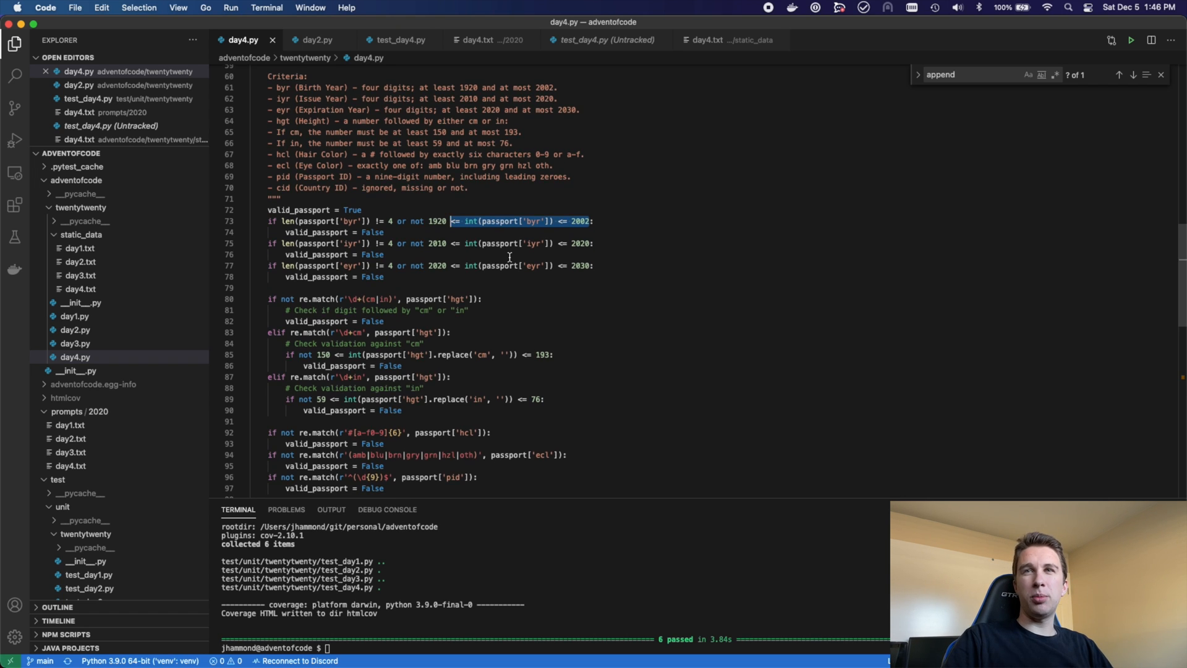
{"action": "scroll", "scroll_direction": "down", "scroll_amount": 3}
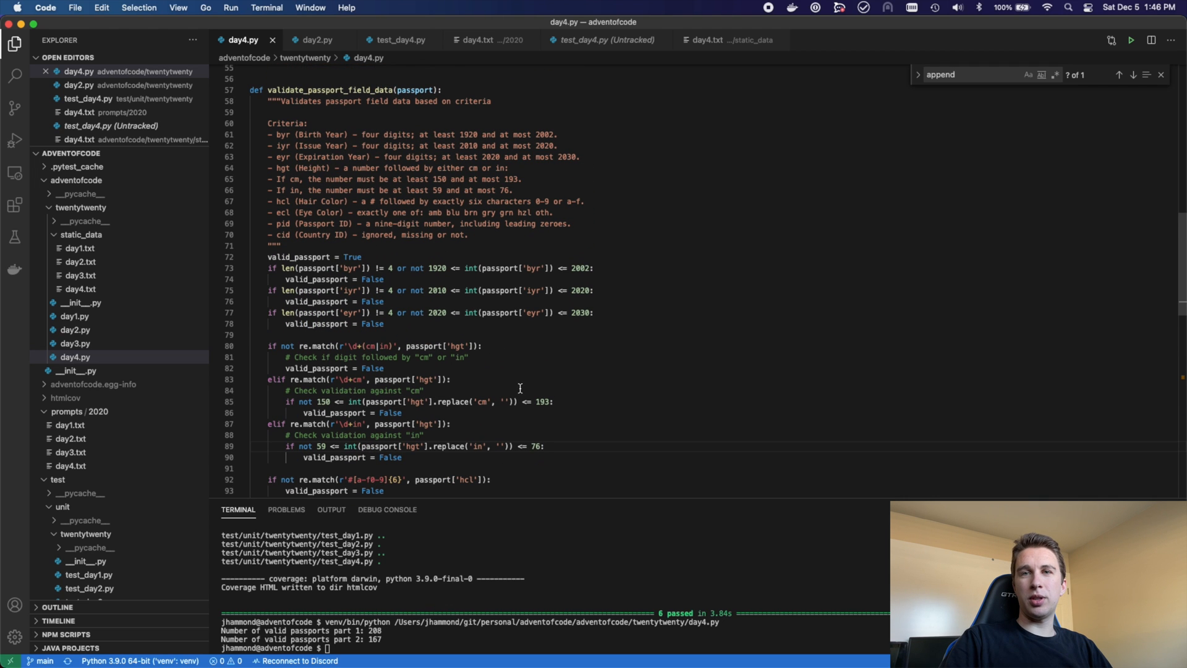
Step: Run make coverage in the terminal and select part of the output
{"action": "type", "text": "make coverage"}
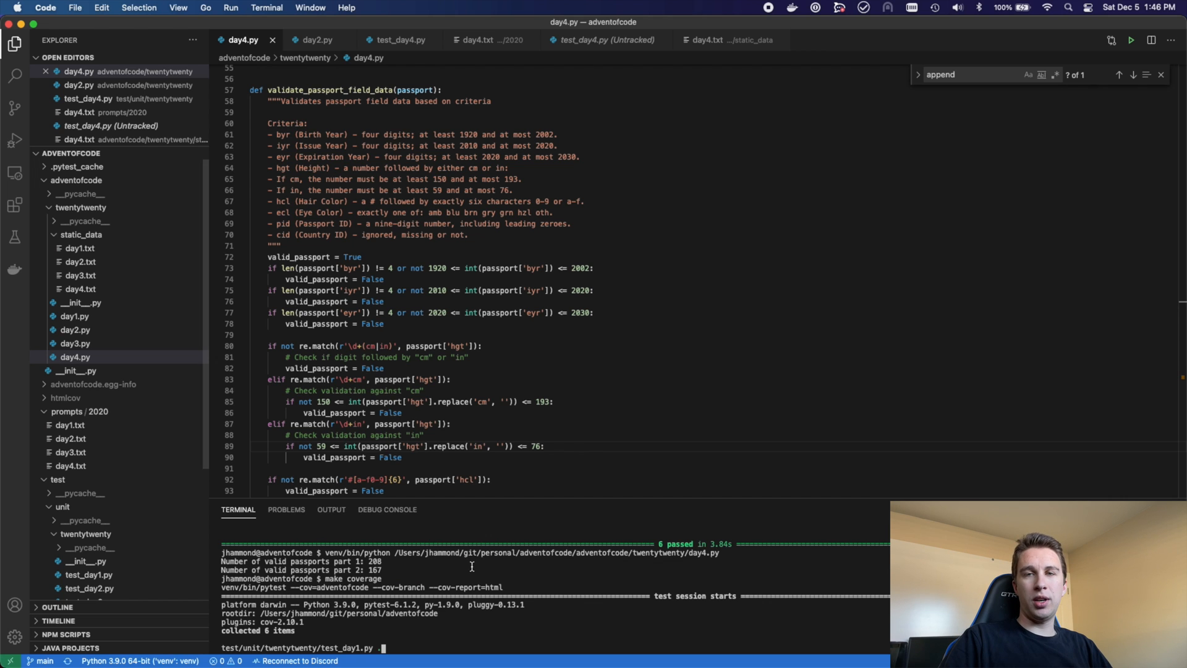
{"action": "left_click_drag", "start_coordinate": [435, 234], "coordinate": [458, 346]}
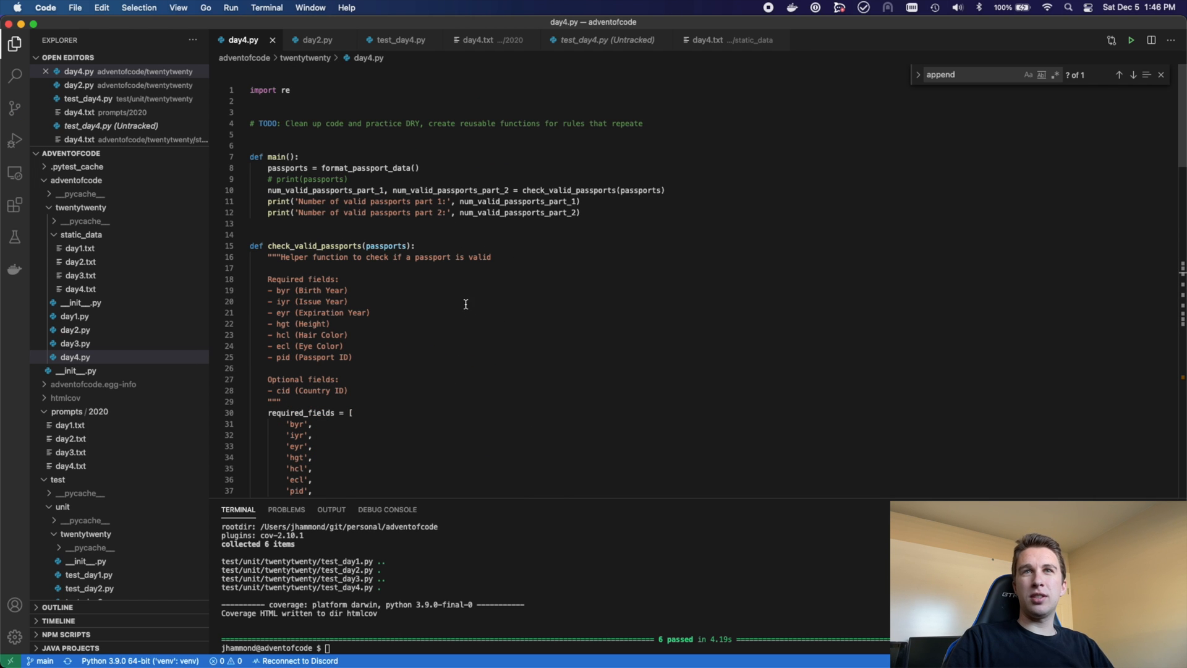
{"action": "mouse_move", "coordinate": [349, 194]}
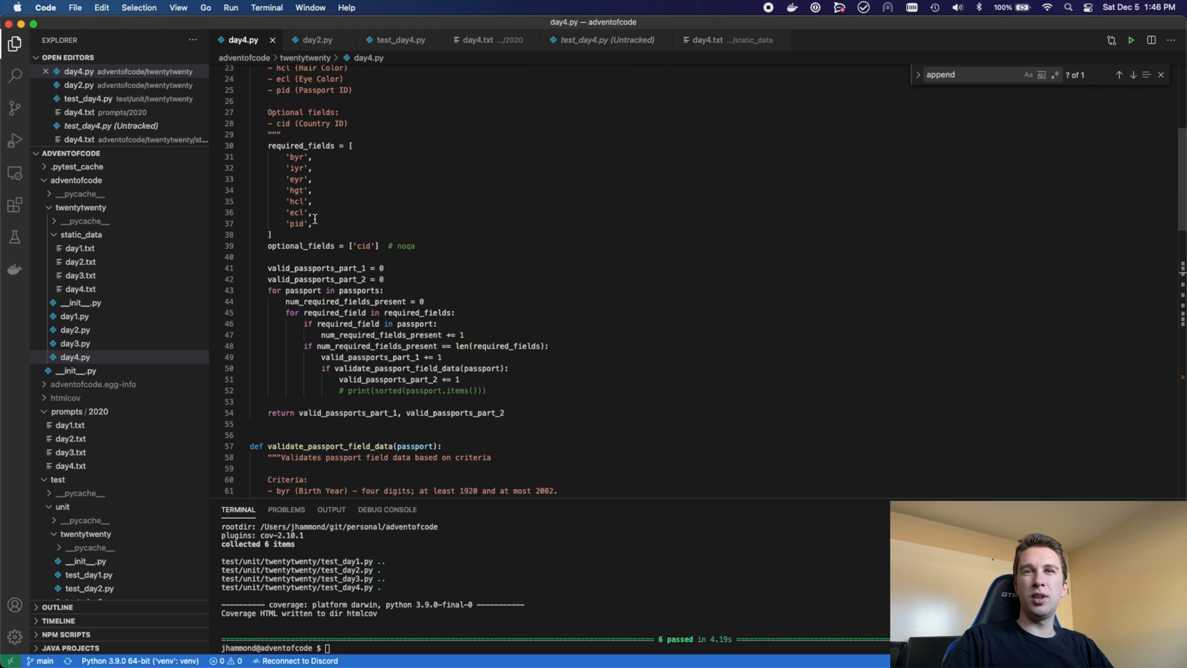
{"action": "scroll", "scroll_direction": "down", "scroll_amount": 3}
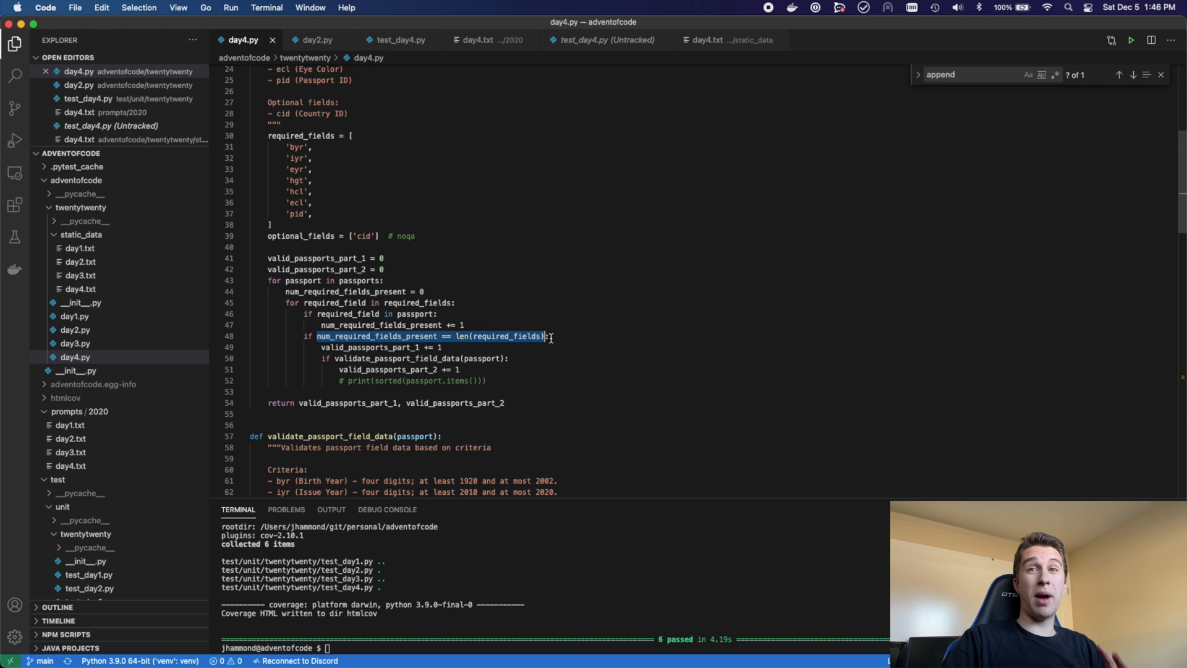
{"action": "scroll", "scroll_direction": "down", "scroll_amount": 3}
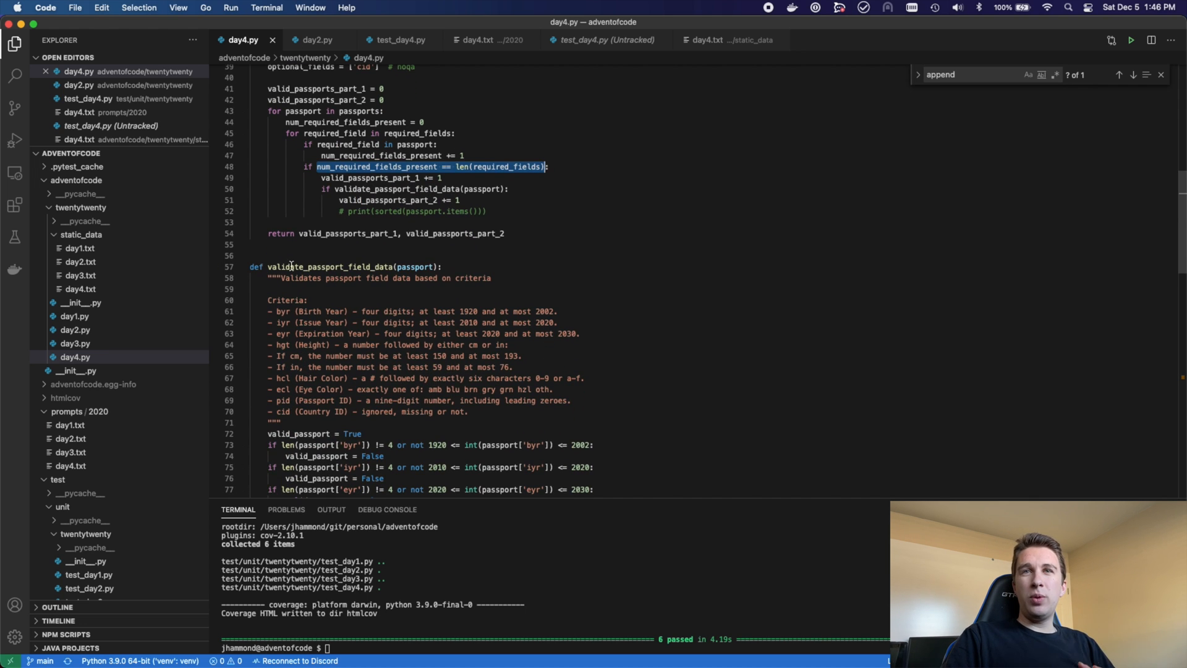
{"action": "scroll", "scroll_direction": "down", "scroll_amount": 3}
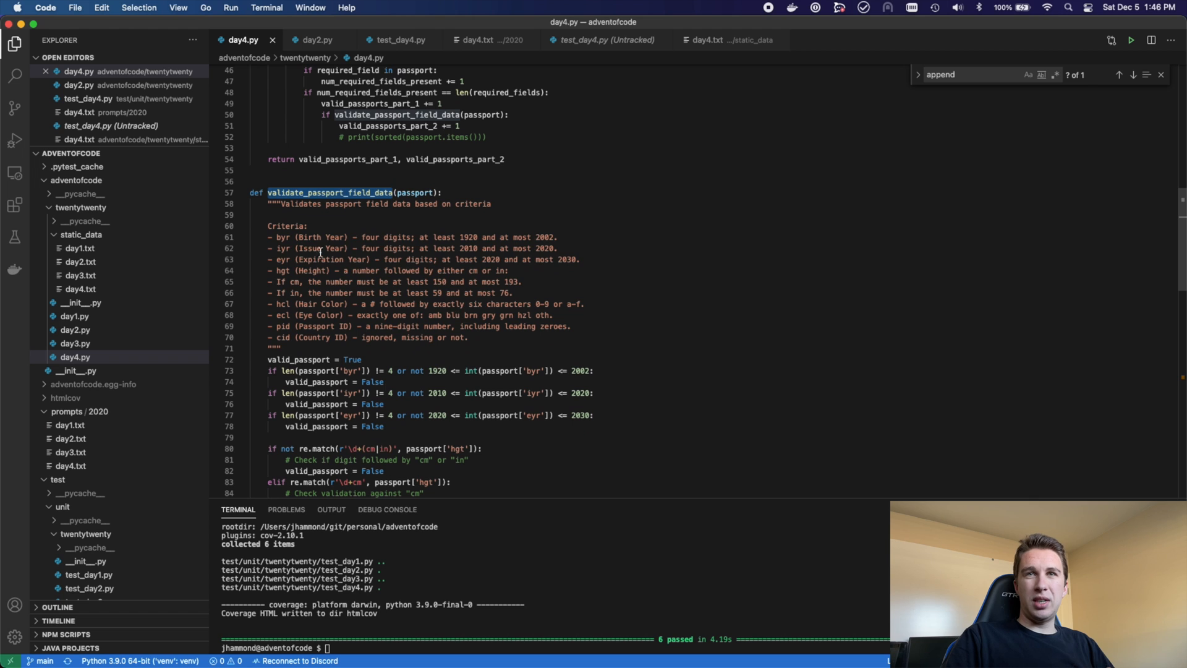
{"action": "scroll", "scroll_direction": "down", "scroll_amount": 3}
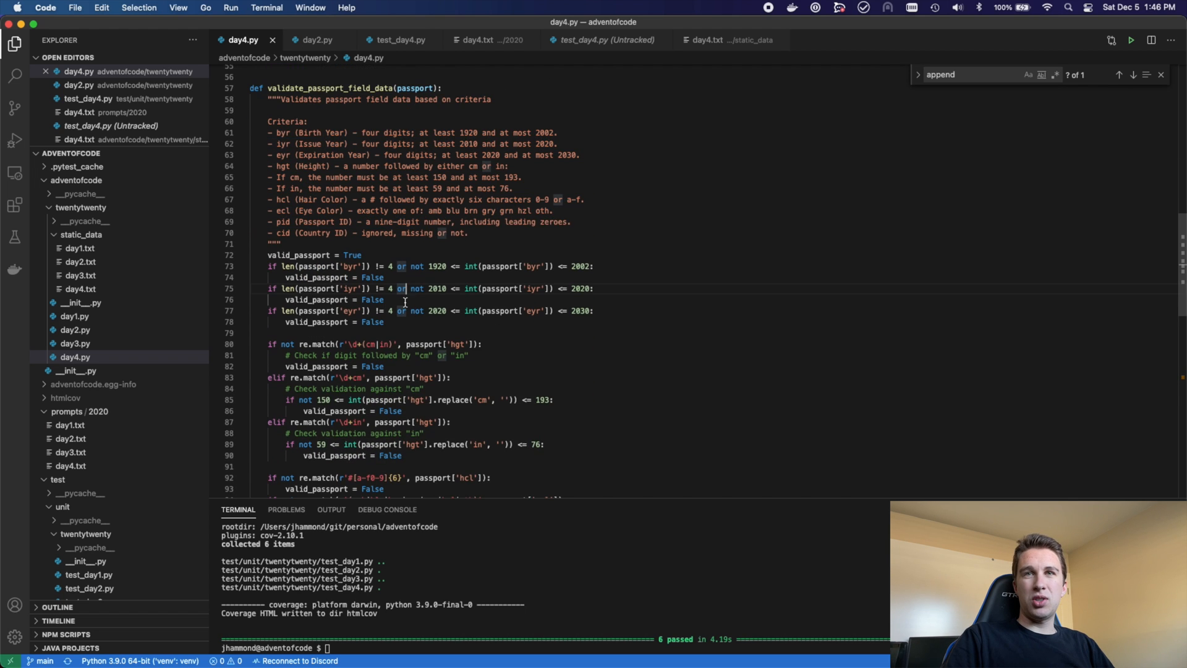
{"action": "scroll", "scroll_direction": "down", "scroll_amount": 3}
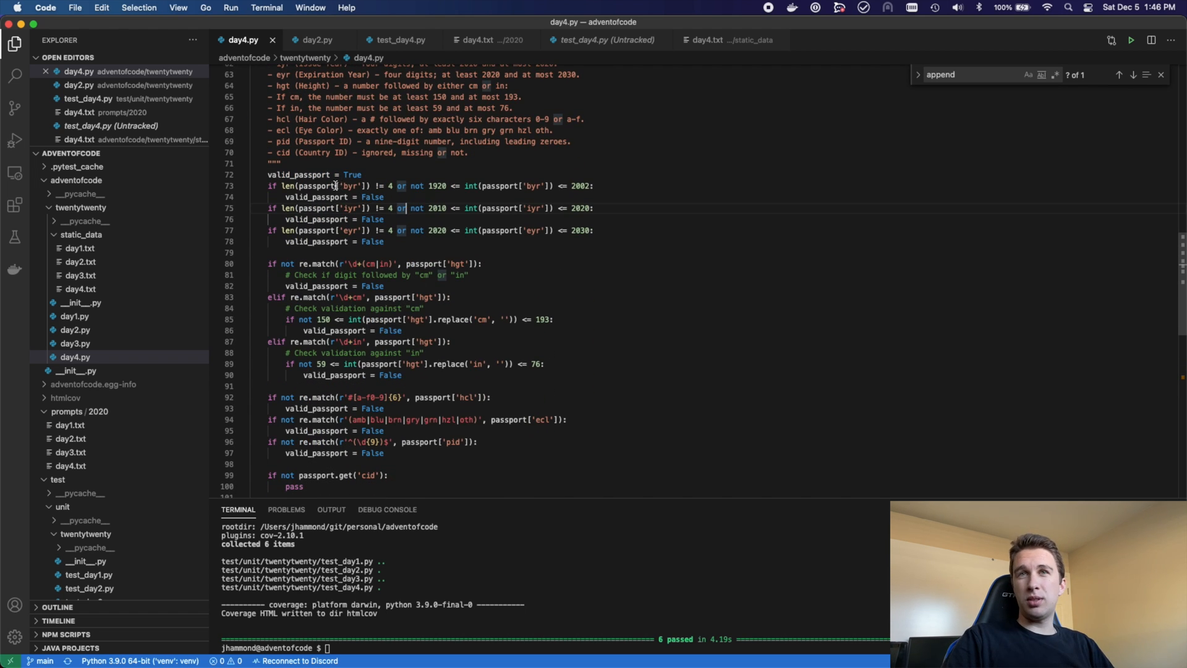
{"action": "left_click_drag", "start_coordinate": [325, 208], "coordinate": [383, 242]}
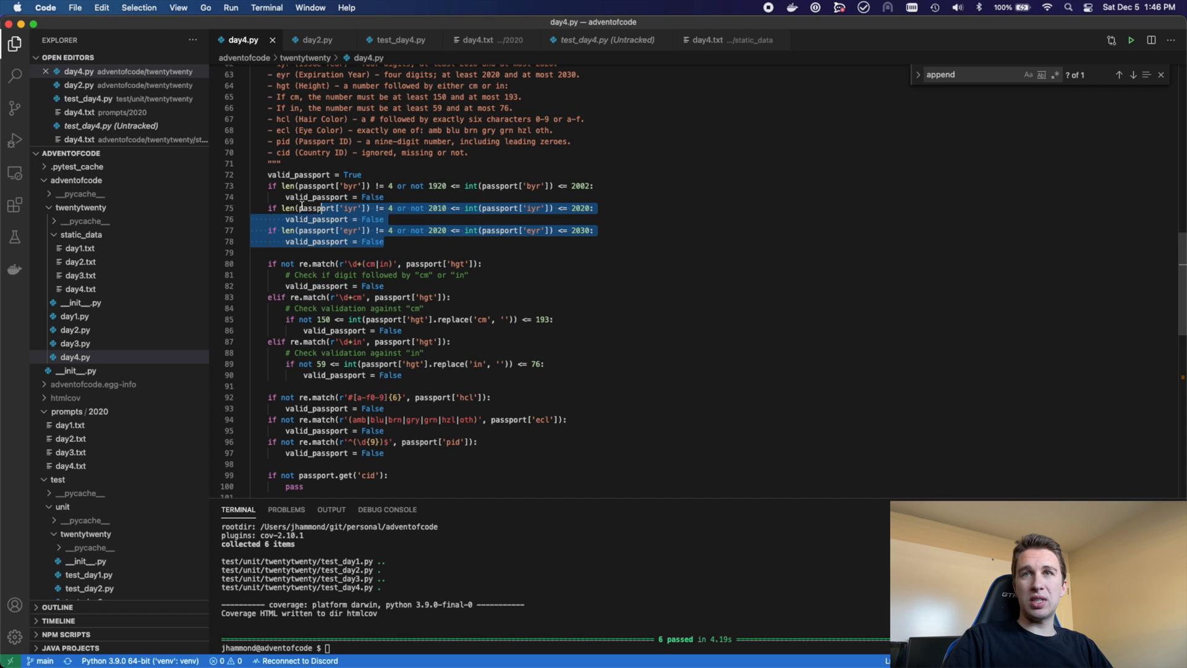
{"action": "left_click", "coordinate": [383, 219]}
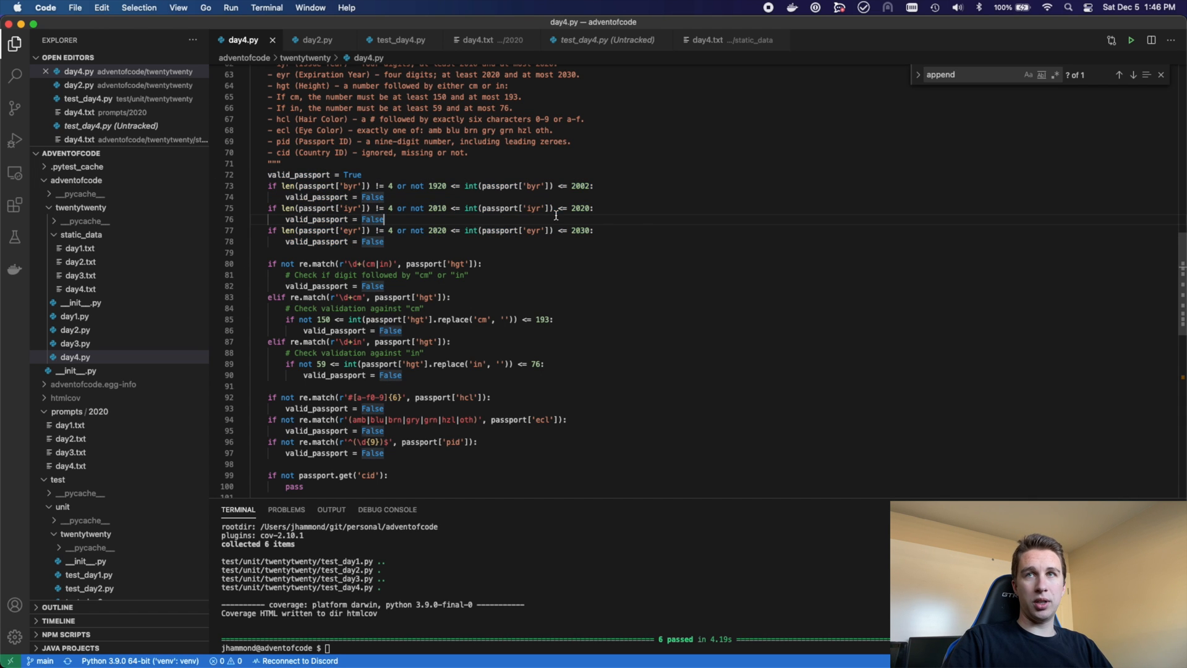
{"action": "mouse_move", "coordinate": [394, 242]}
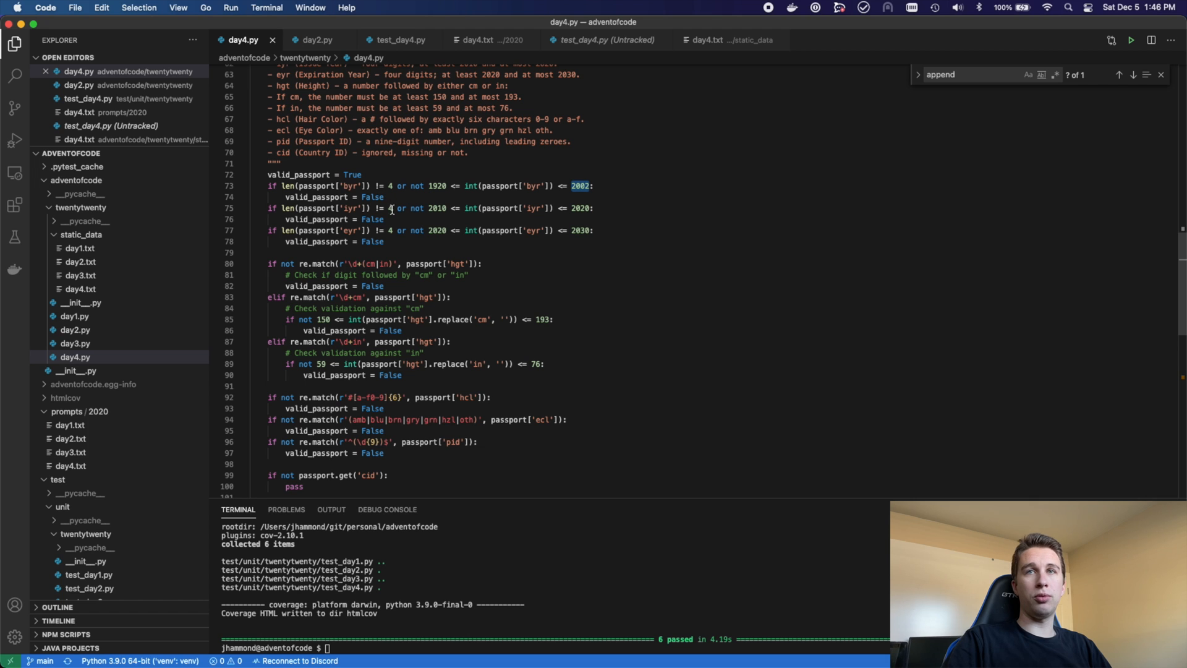
{"action": "scroll", "scroll_direction": "down", "scroll_amount": 3}
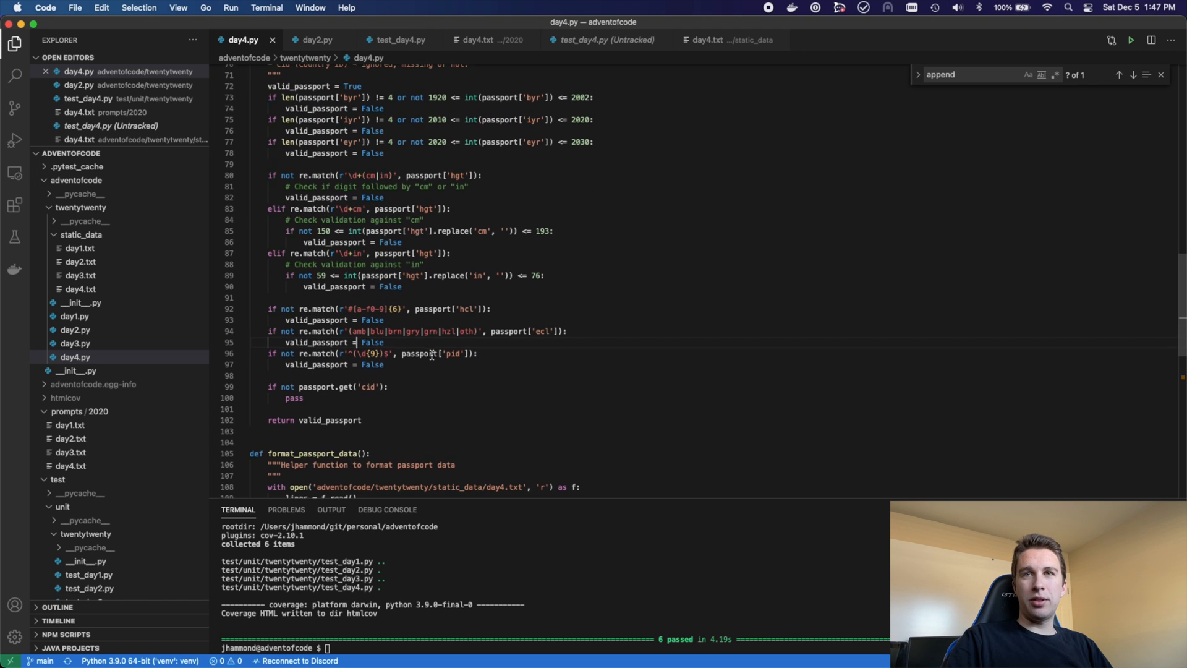
{"action": "scroll", "scroll_direction": "down", "scroll_amount": 3}
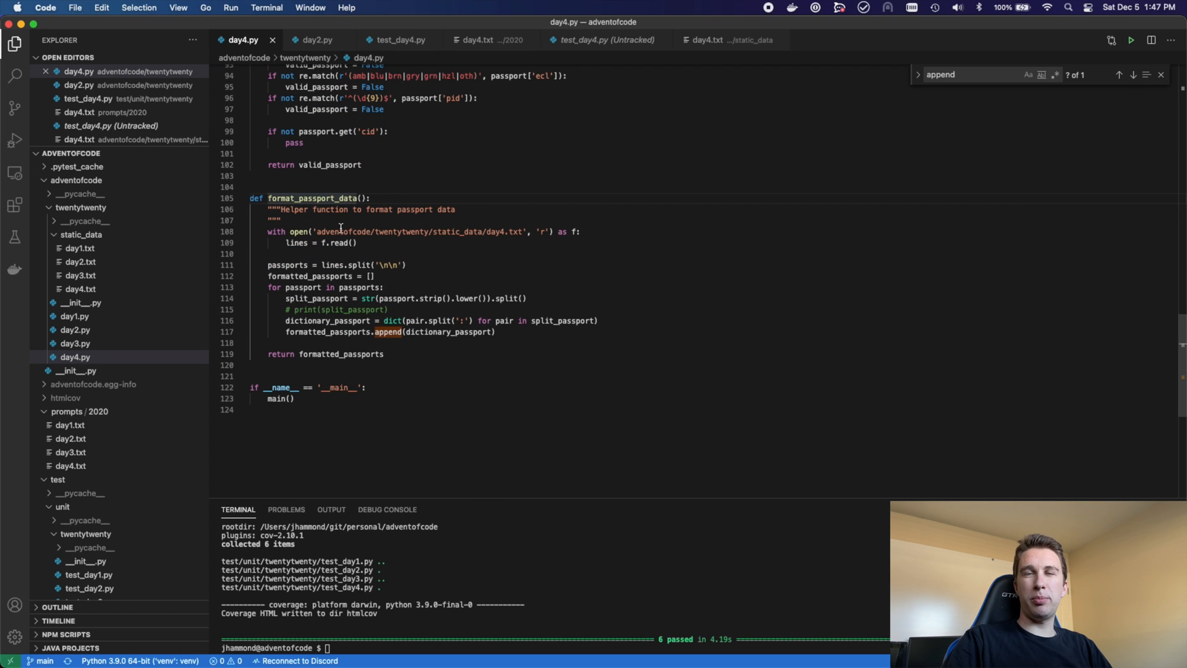
{"action": "mouse_move", "coordinate": [373, 251]}
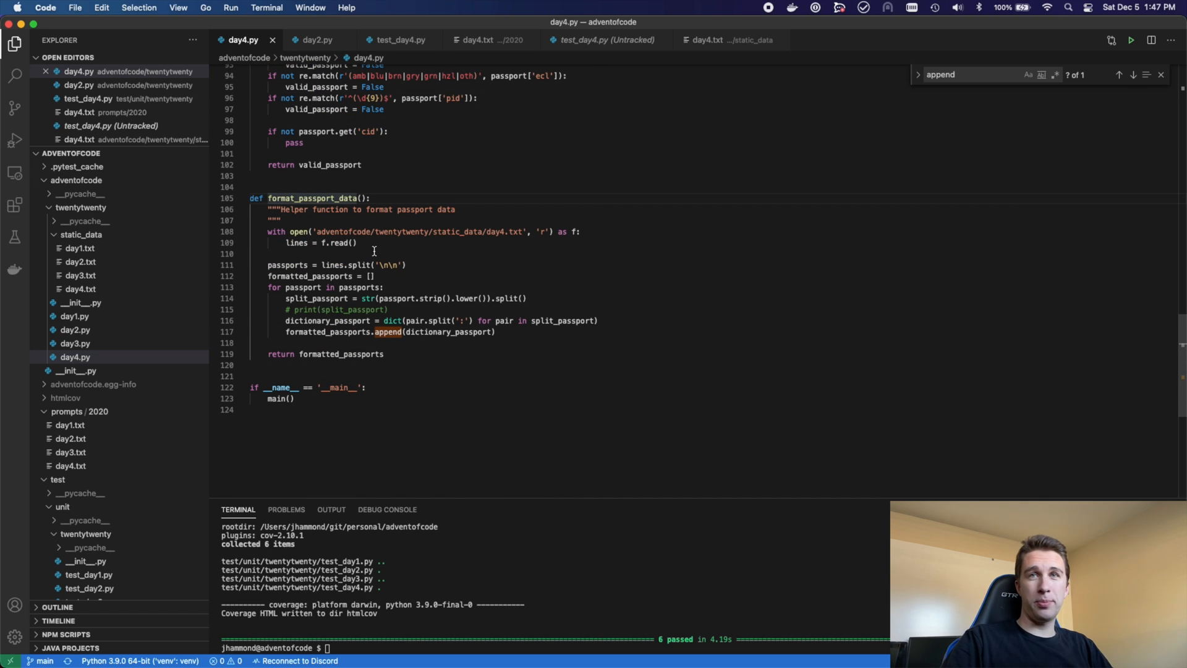
{"action": "mouse_move", "coordinate": [343, 263]}
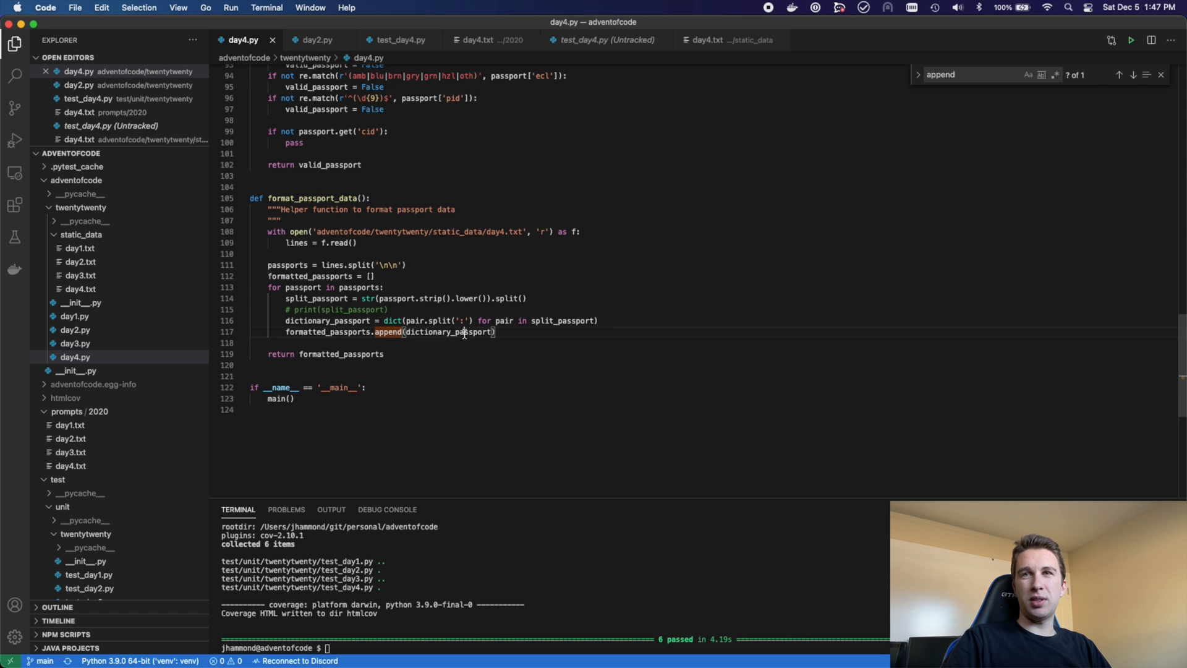
{"action": "double_click", "coordinate": [444, 331]}
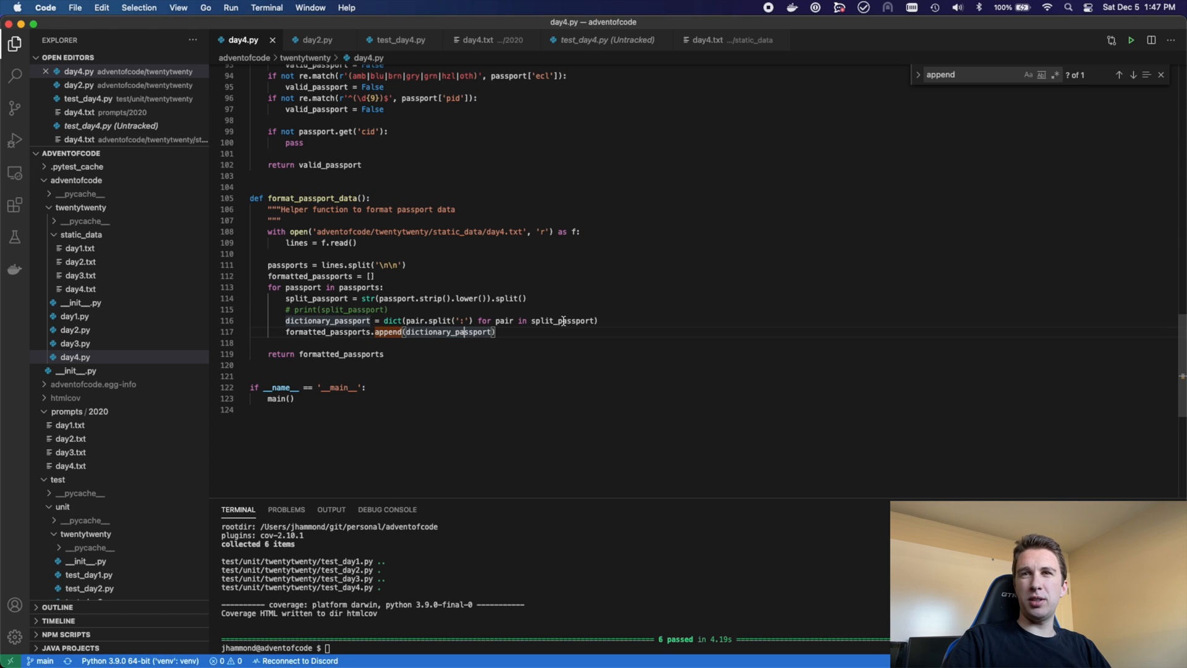
{"action": "mouse_move", "coordinate": [329, 356]}
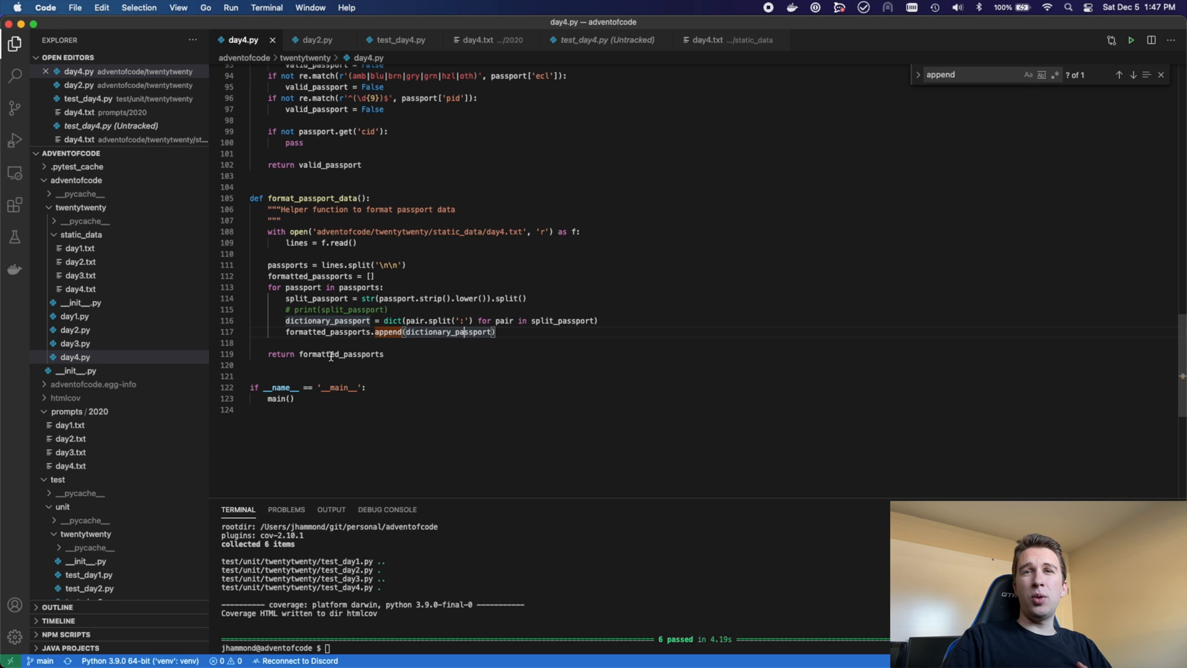